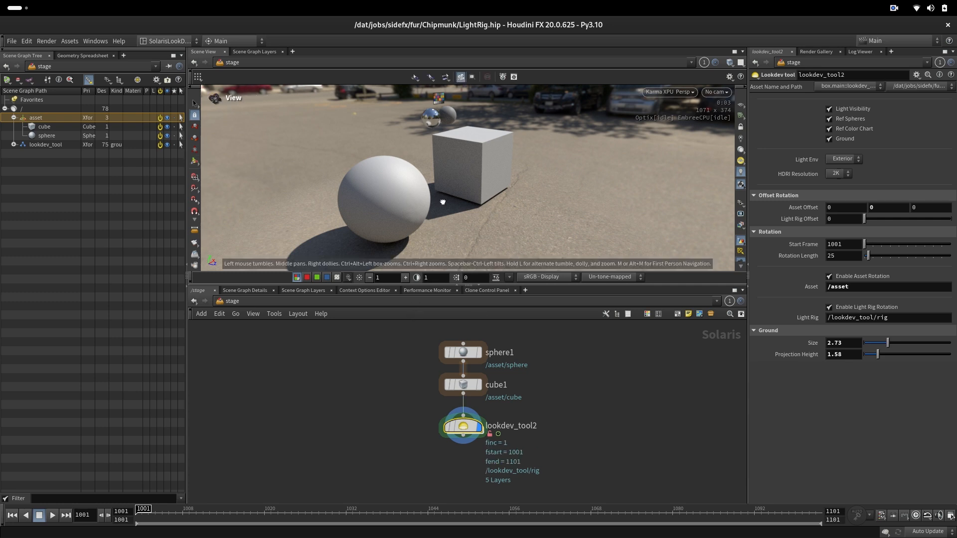
Step: Toggle the lookdev rig elements off and on and keep the HDRI resolution at 2K
left_click(829, 109)
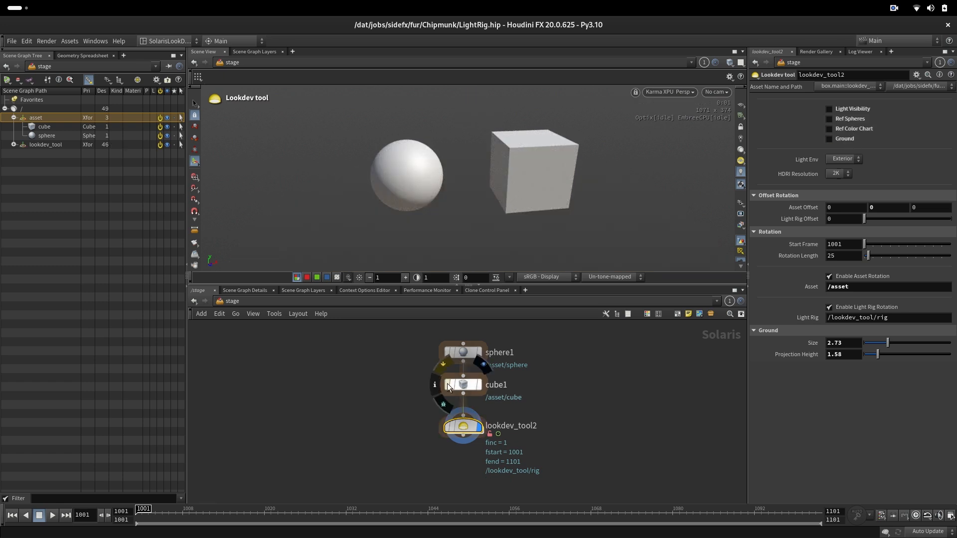
mouse_move(578, 408)
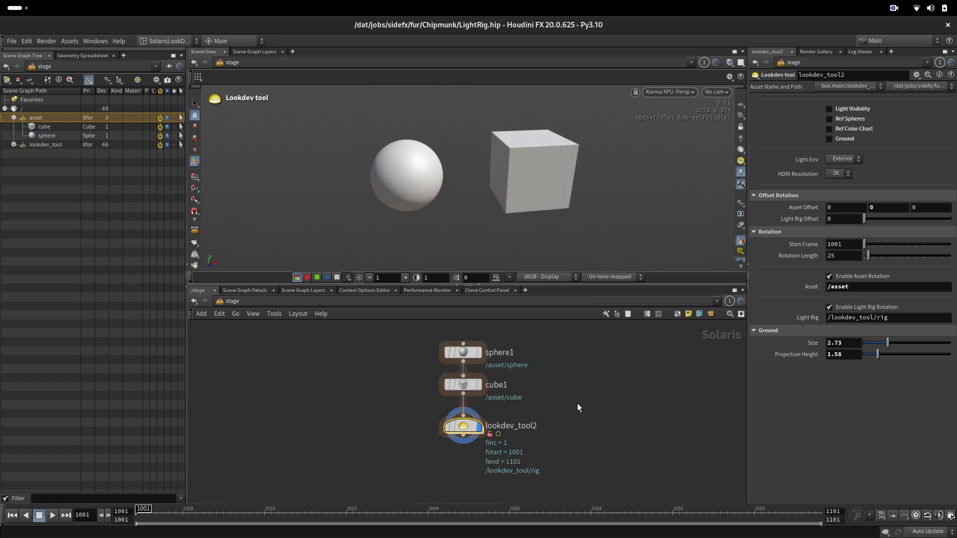
left_click(828, 109)
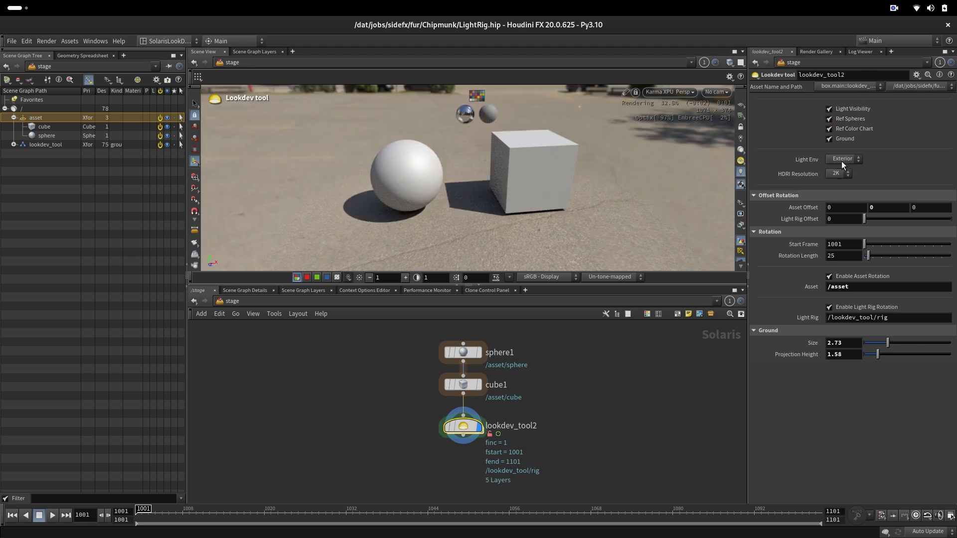
left_click(843, 158)
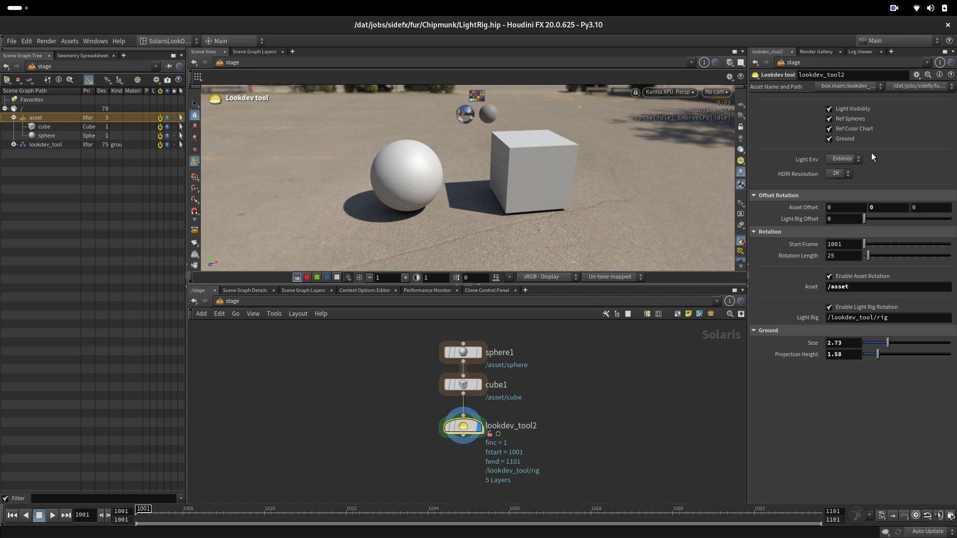
mouse_move(873, 150)
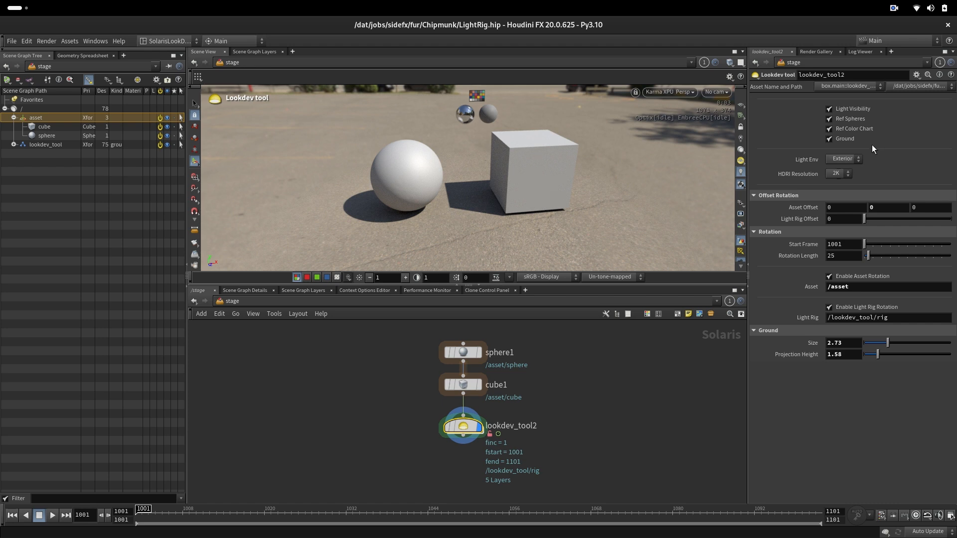
left_click(839, 173)
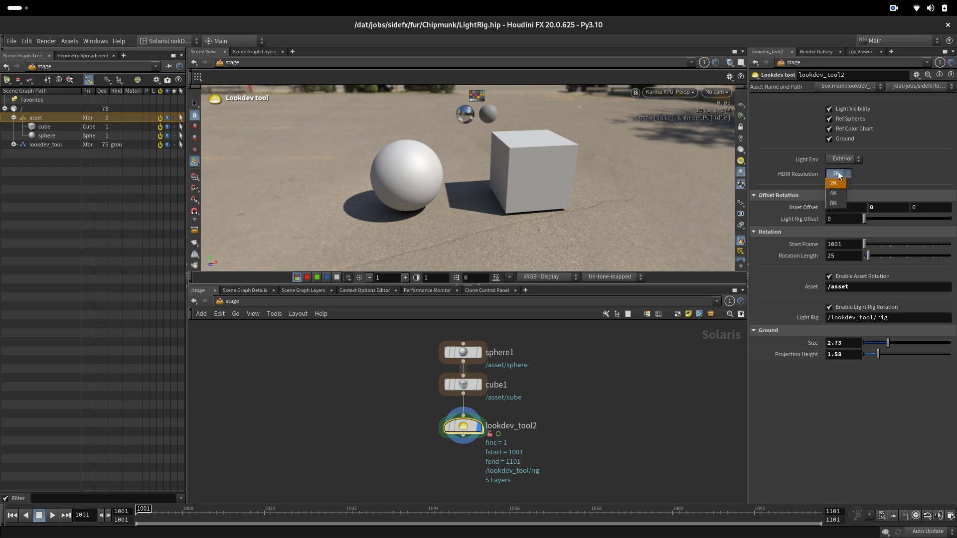
left_click(833, 183)
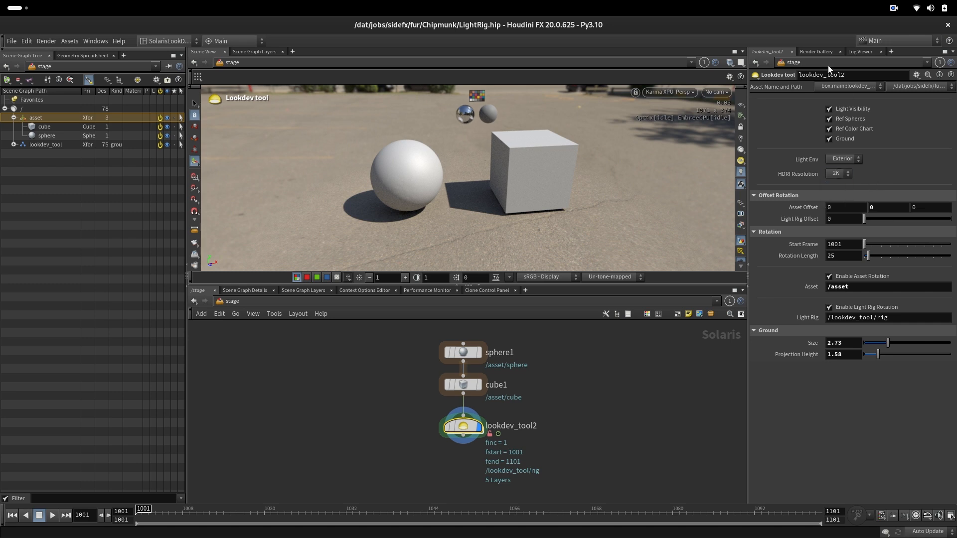
left_click(888, 208)
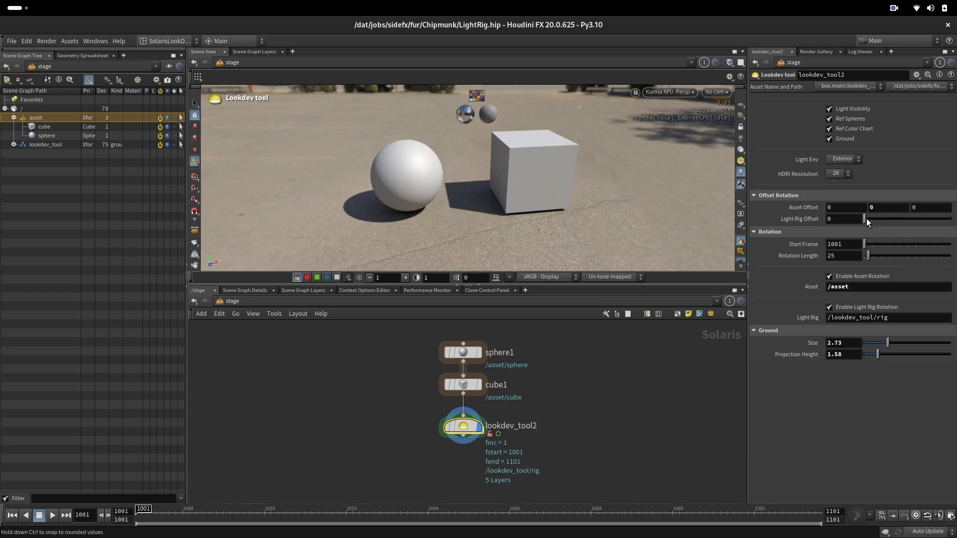
Step: Try Light Rig Offset at 90 and back to 0, disable light rig rotation, keep asset rotation on
left_click_drag(866, 219, 892, 218)
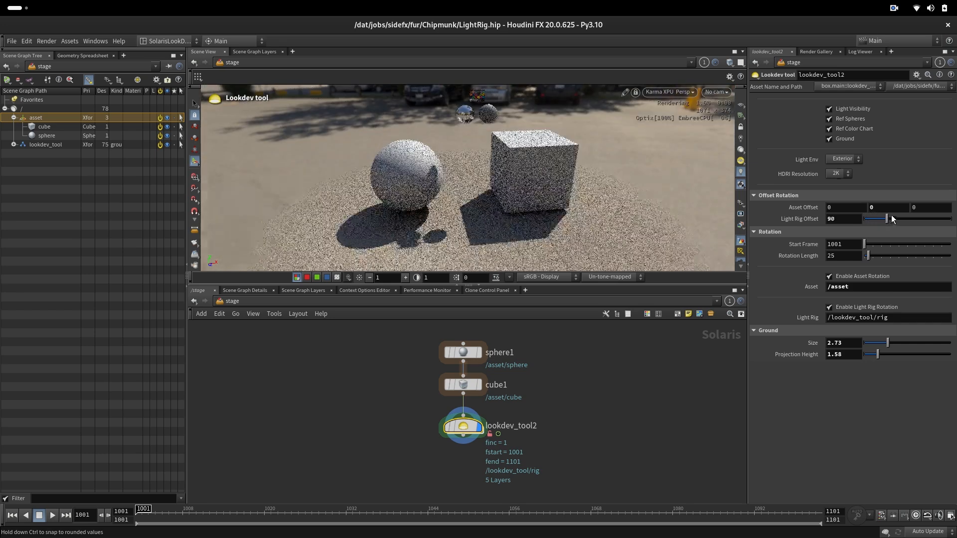
left_click_drag(879, 218, 866, 218)
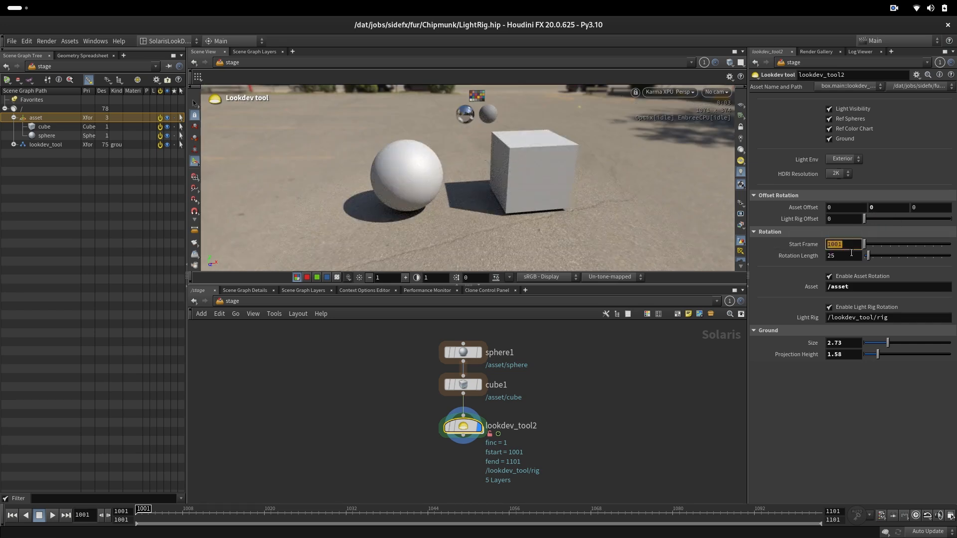
left_click(845, 255)
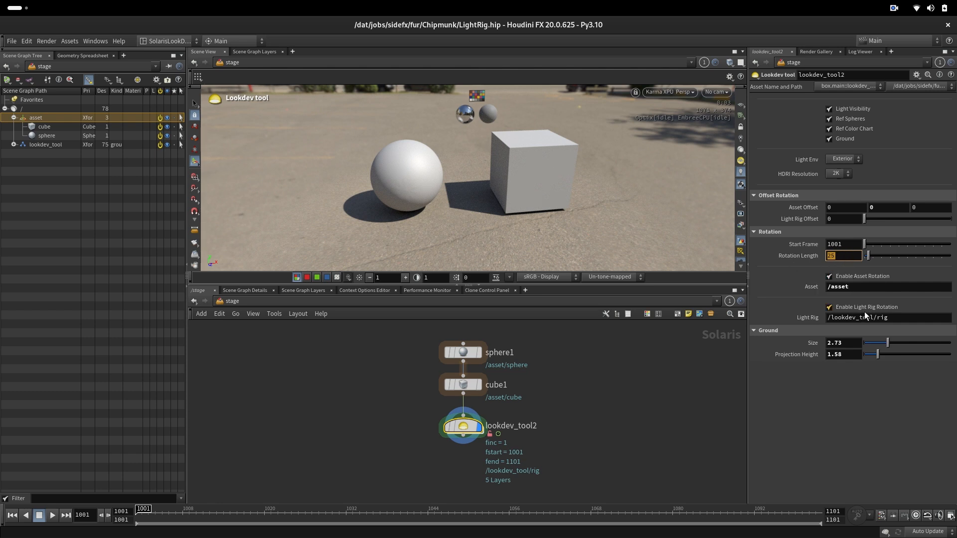
left_click(828, 277)
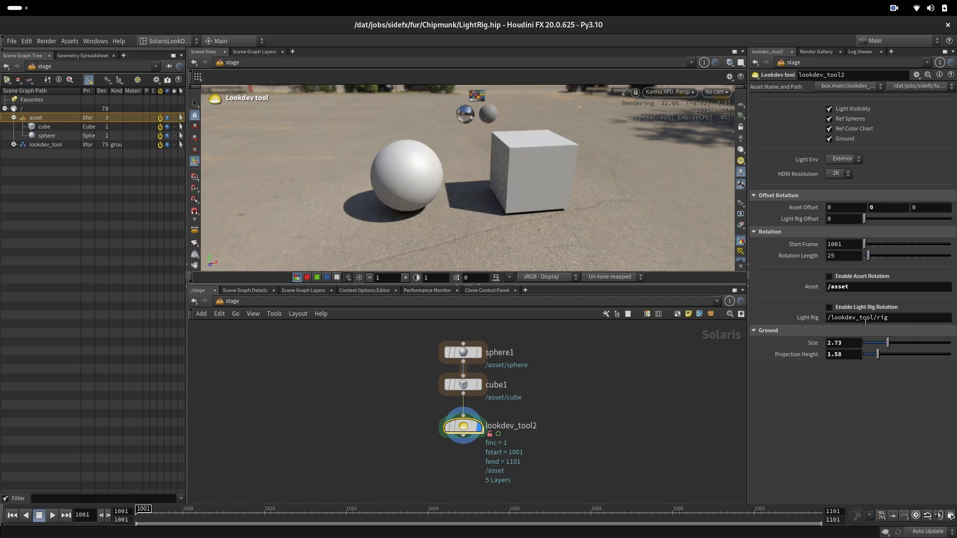
left_click(65, 516)
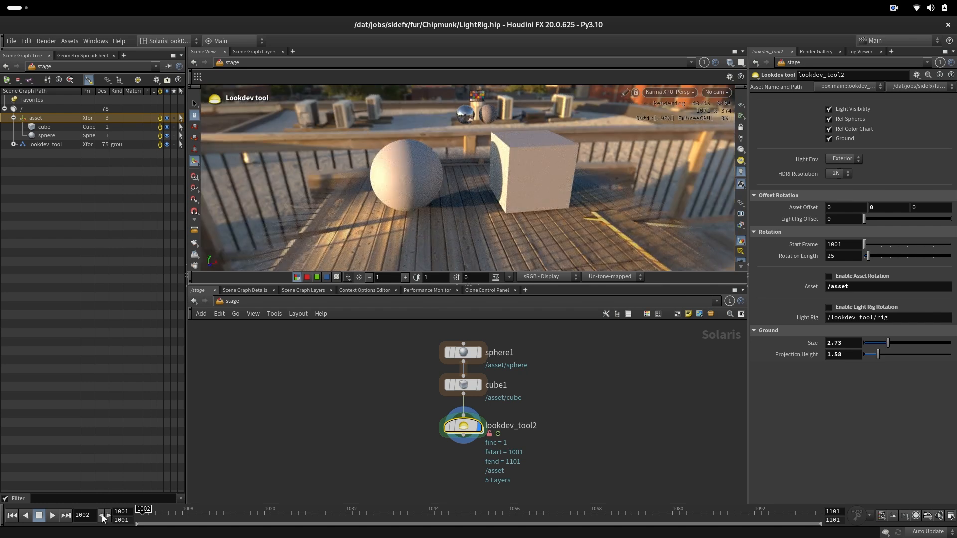
left_click(830, 277)
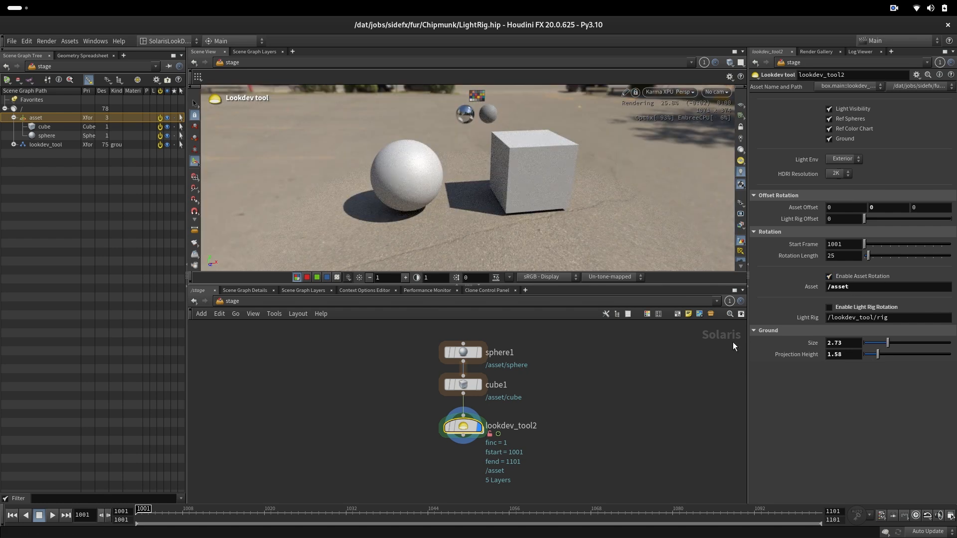
left_click(843, 255)
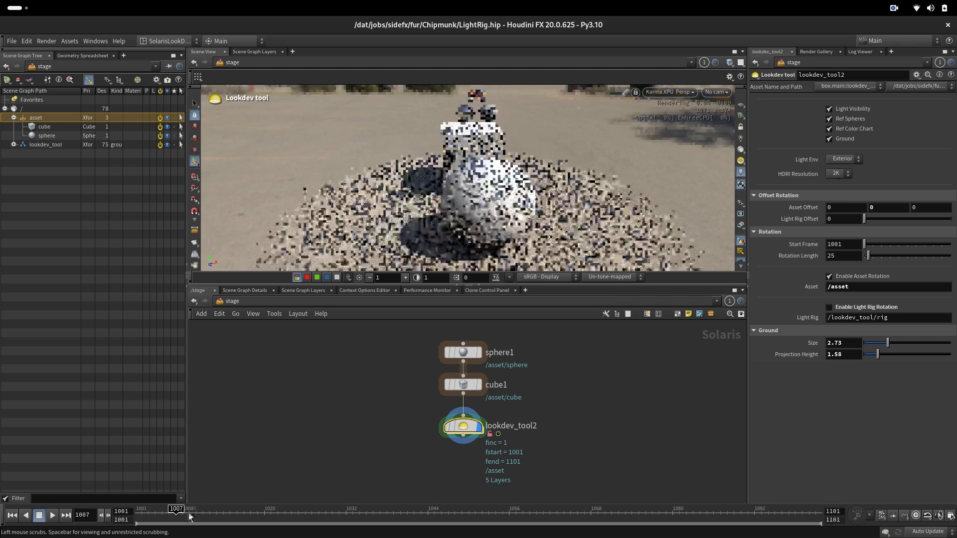
Step: Scrub the timeline and re-enable light rig rotation so the HDRI lighting rotates too
left_click_drag(177, 508, 271, 508)
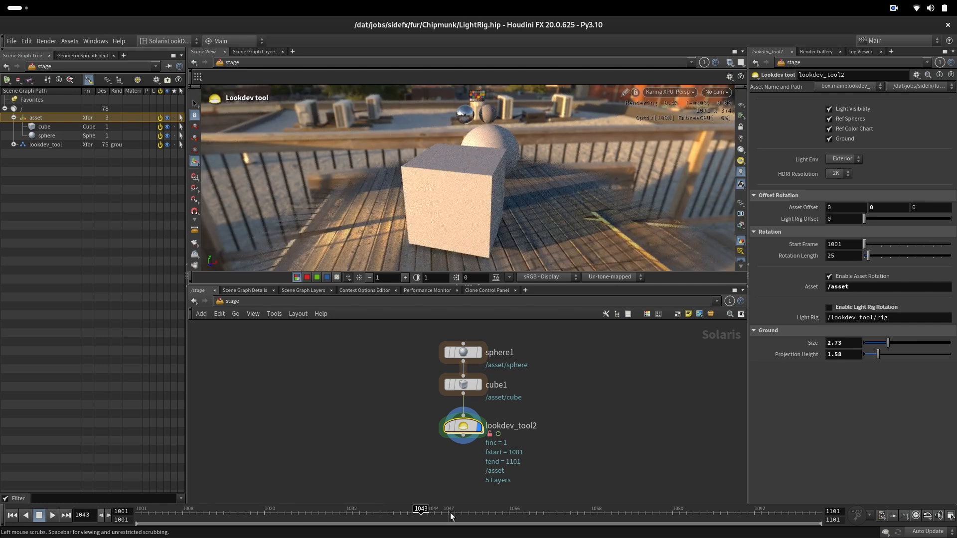
left_click_drag(420, 508, 488, 508)
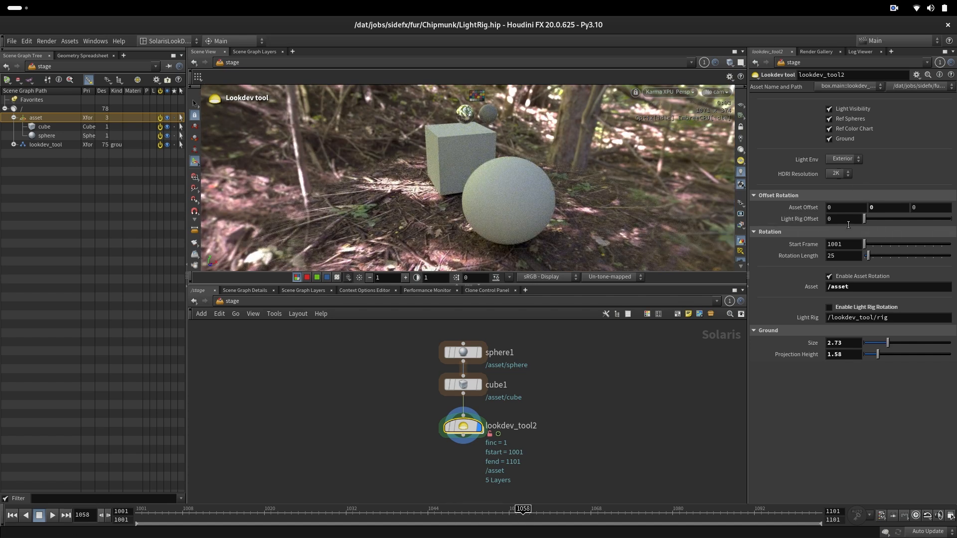
left_click(829, 307)
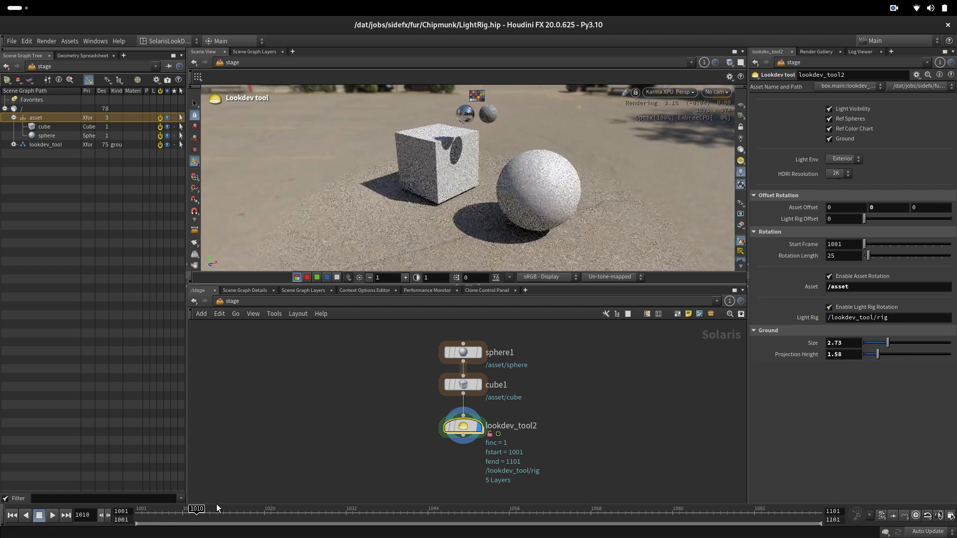
left_click_drag(196, 508, 333, 508)
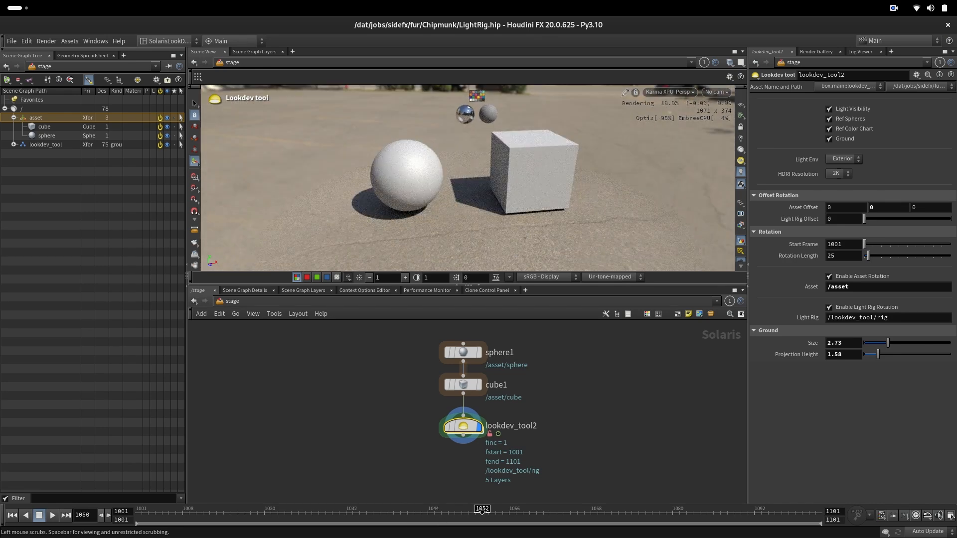
left_click_drag(482, 509, 516, 509)
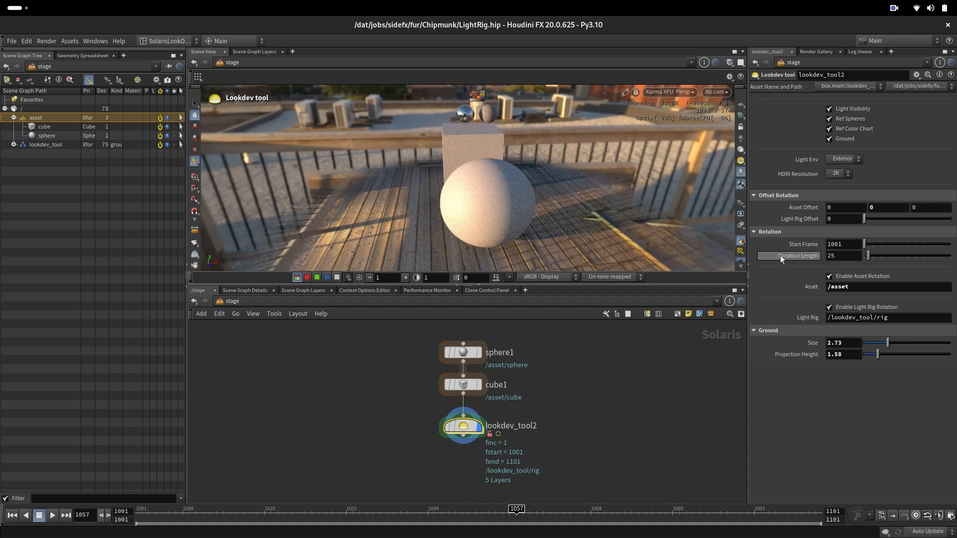
Step: Preview the rotating lighting with asset rotation off, then turn asset rotation back on
left_click(829, 276)
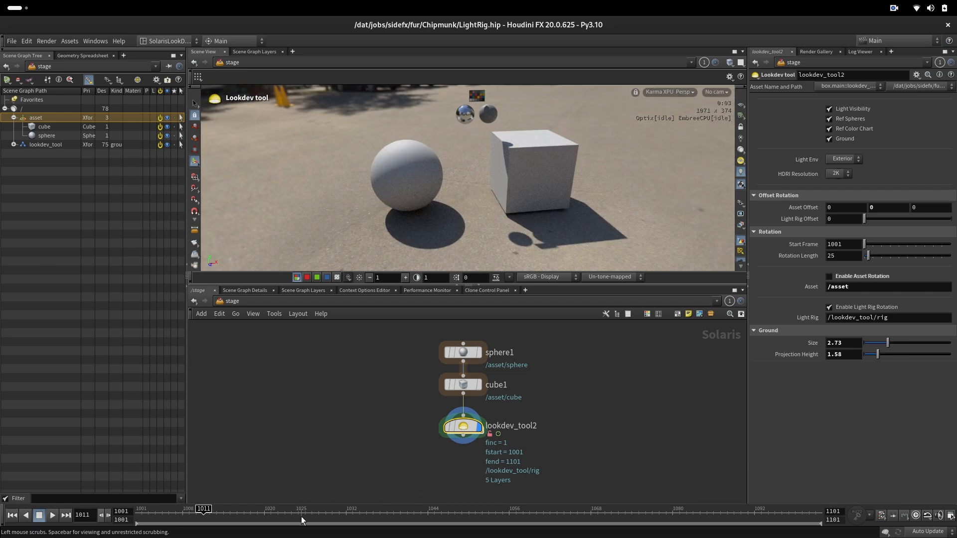
left_click_drag(203, 524, 305, 524)
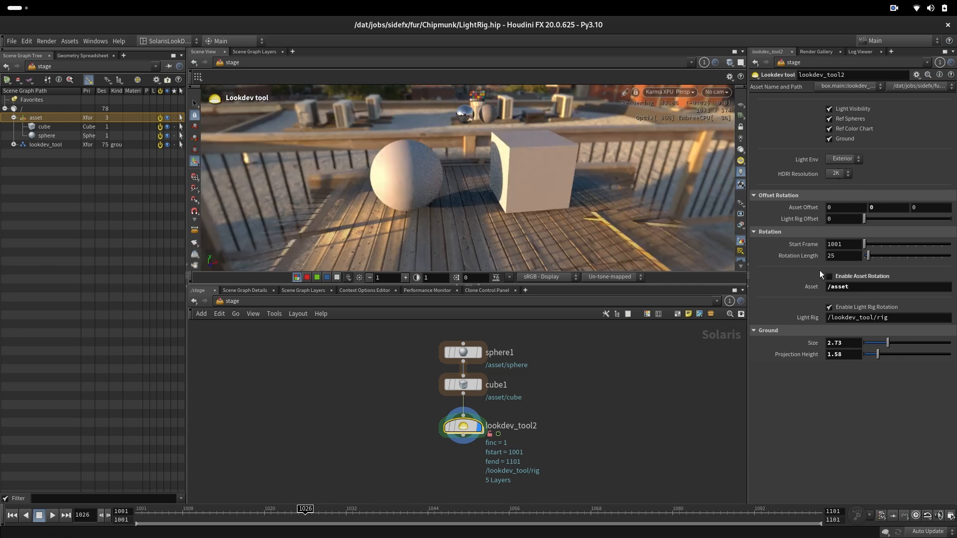
left_click(829, 276)
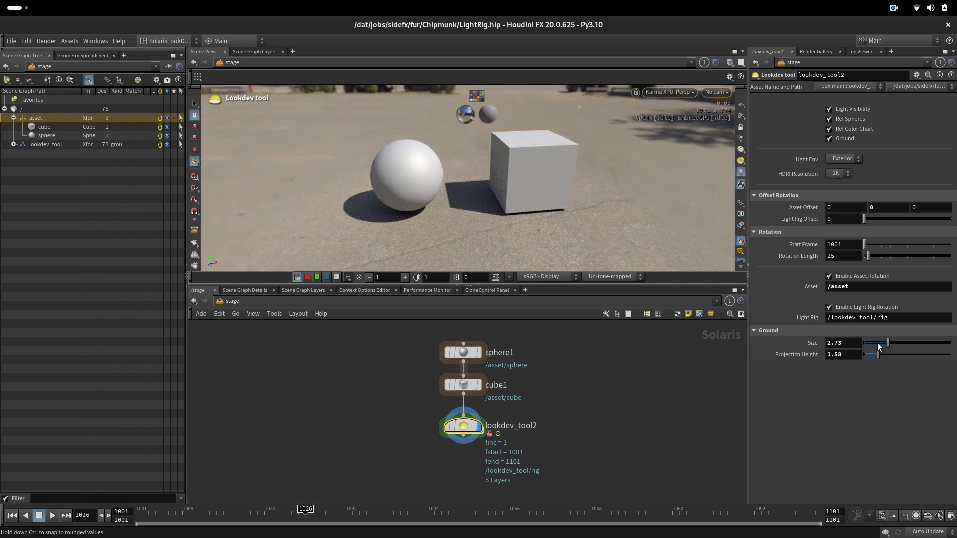
Step: Adjust the ground disc to size 2.85 and projection height 2.91 with the sliders
left_click_drag(877, 342, 897, 342)
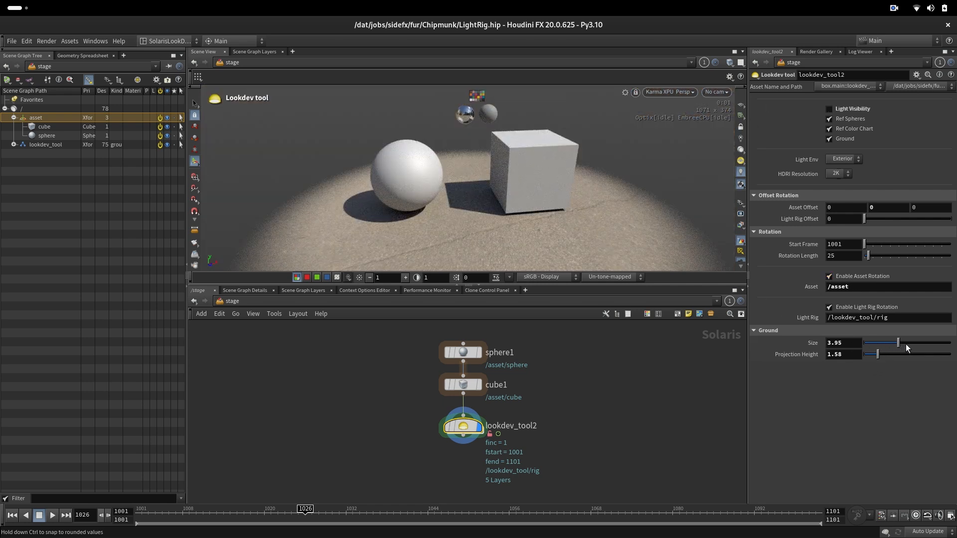
left_click_drag(897, 342, 873, 342)
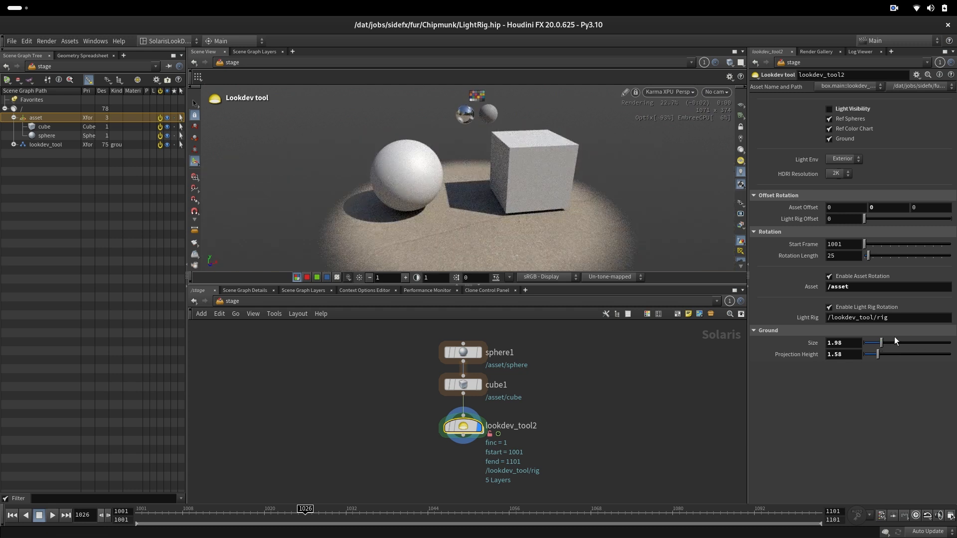
left_click_drag(873, 342, 891, 342)
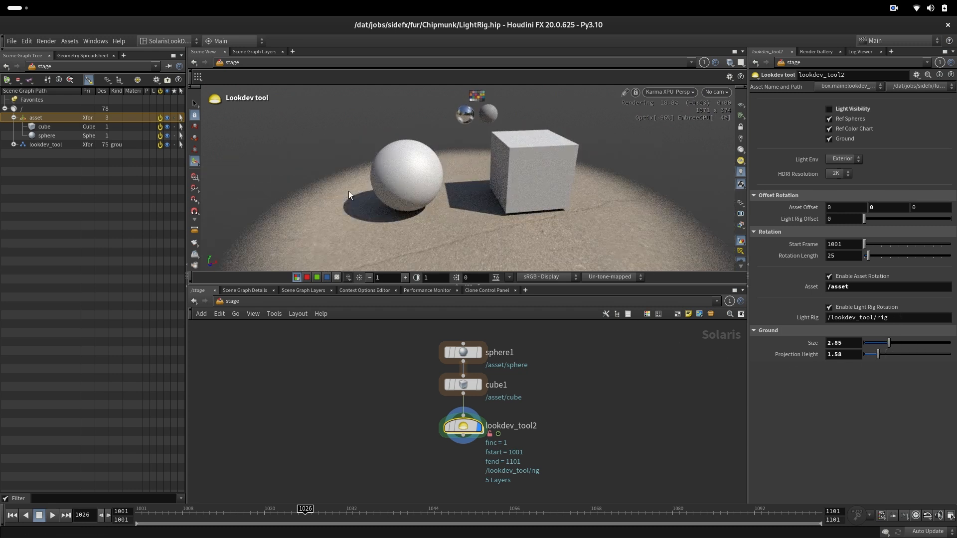
left_click_drag(877, 354, 889, 354)
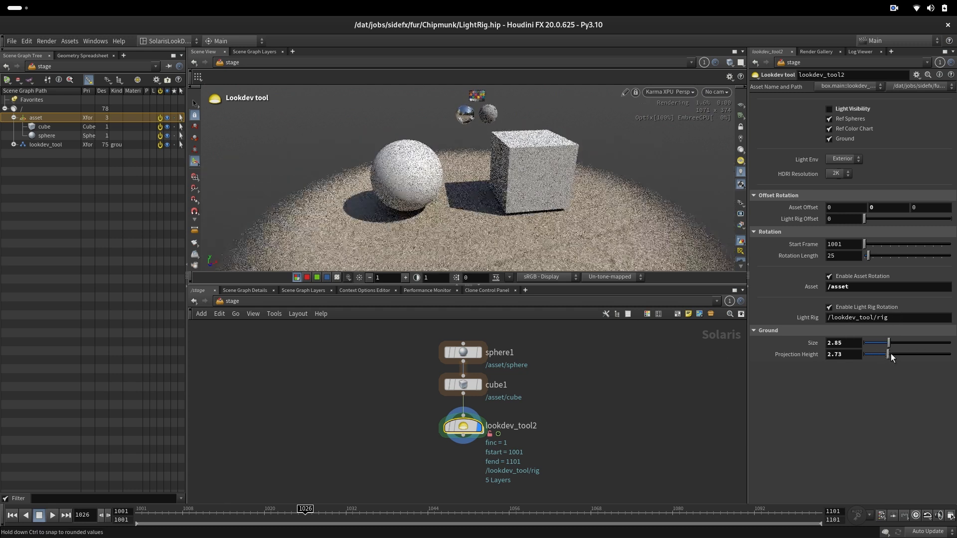
left_click_drag(887, 354, 870, 354)
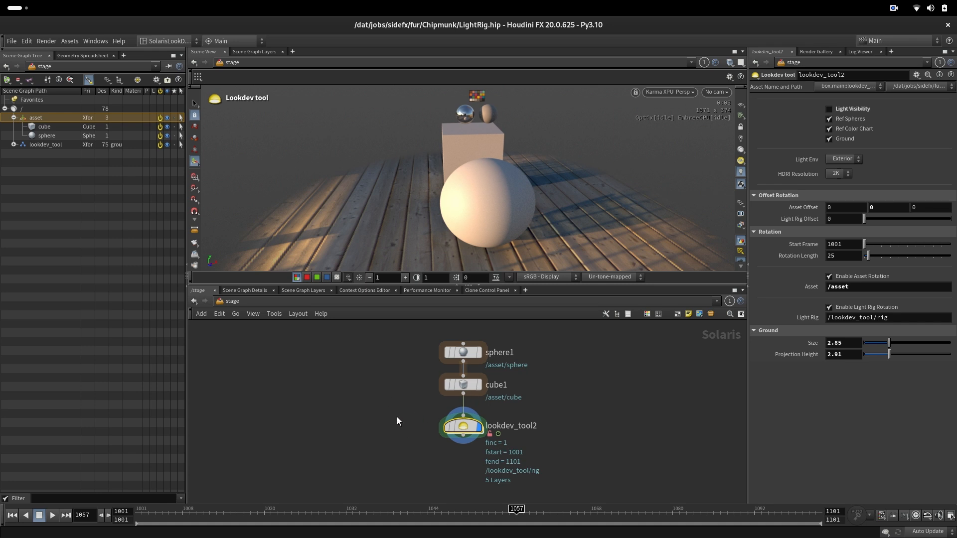
mouse_move(371, 363)
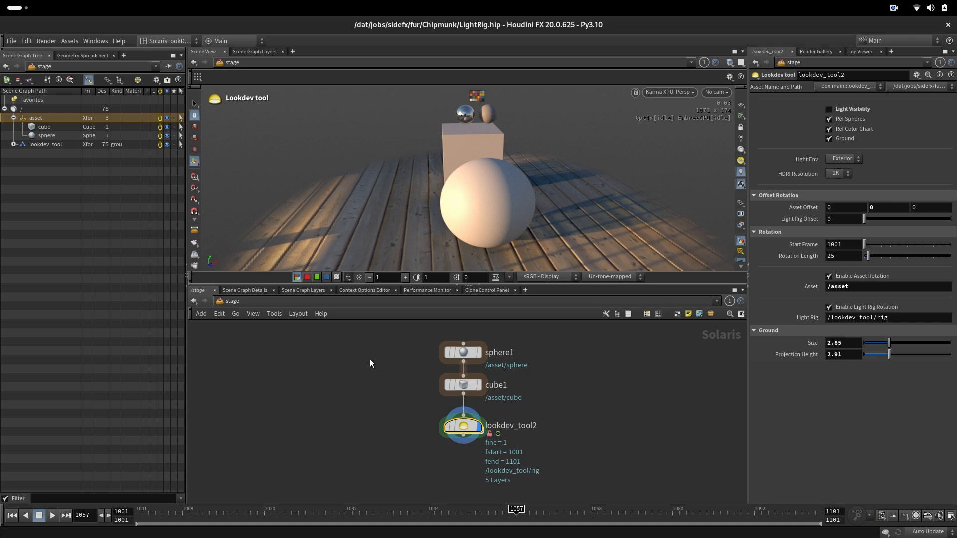
mouse_move(441, 446)
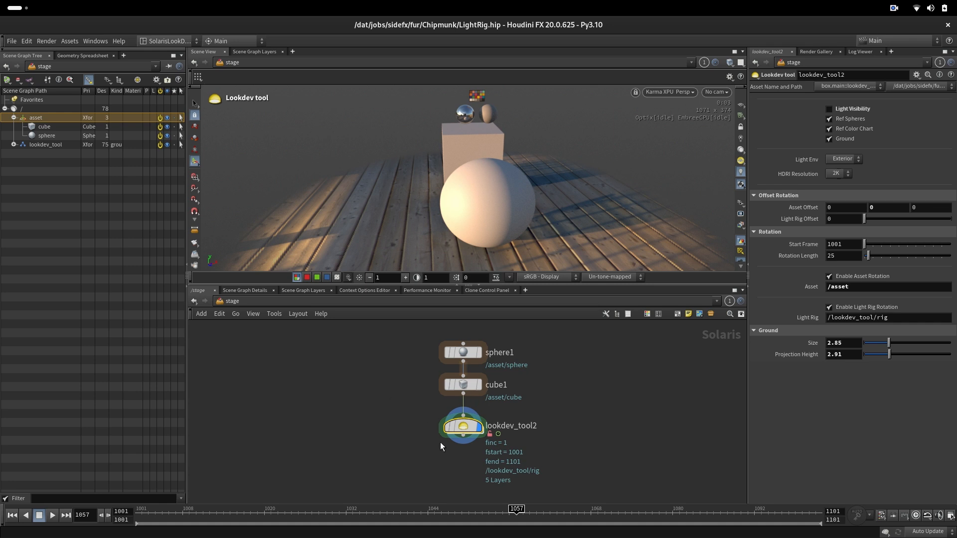
Step: Dive into lookdev_tool2 and light_rig_ext and select the projected ground Assign Material node
double_click(462, 425)
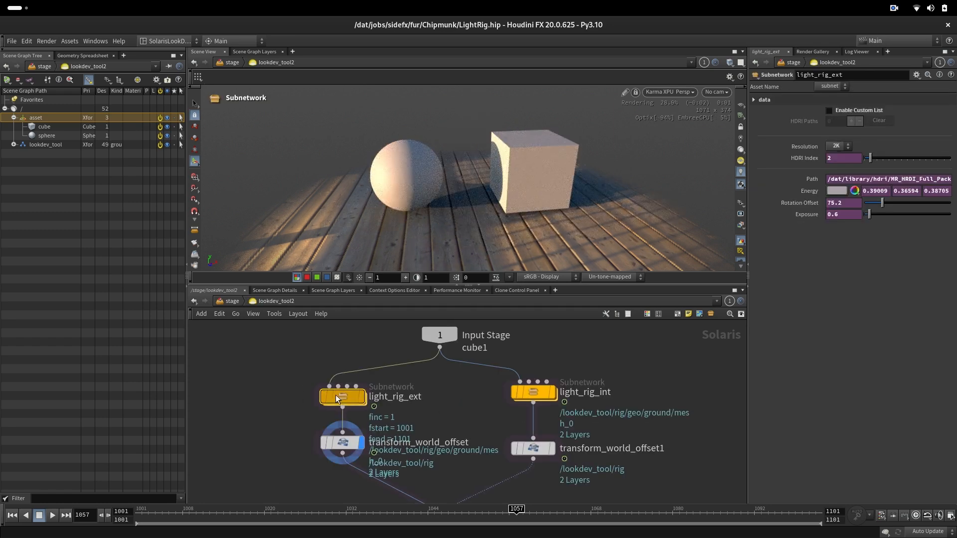
double_click(342, 395)
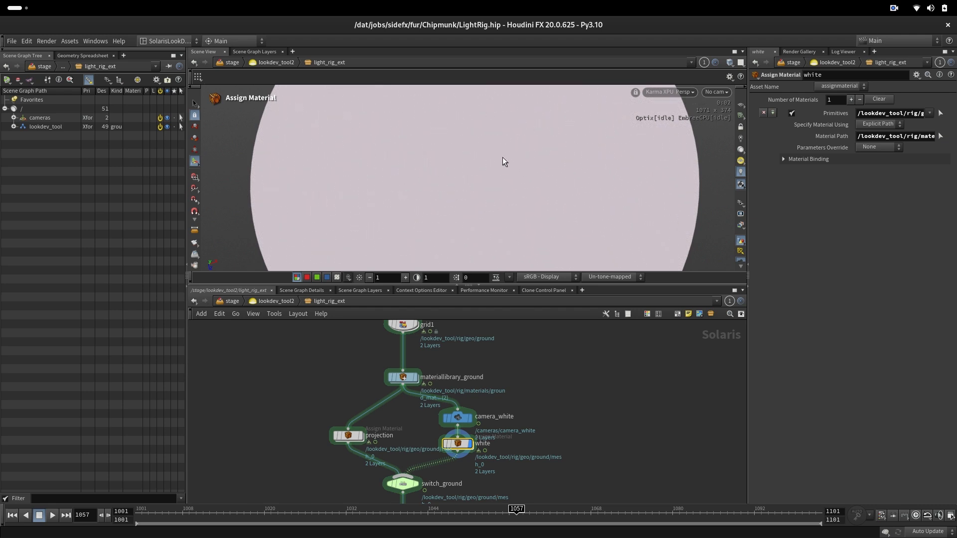
mouse_move(493, 153)
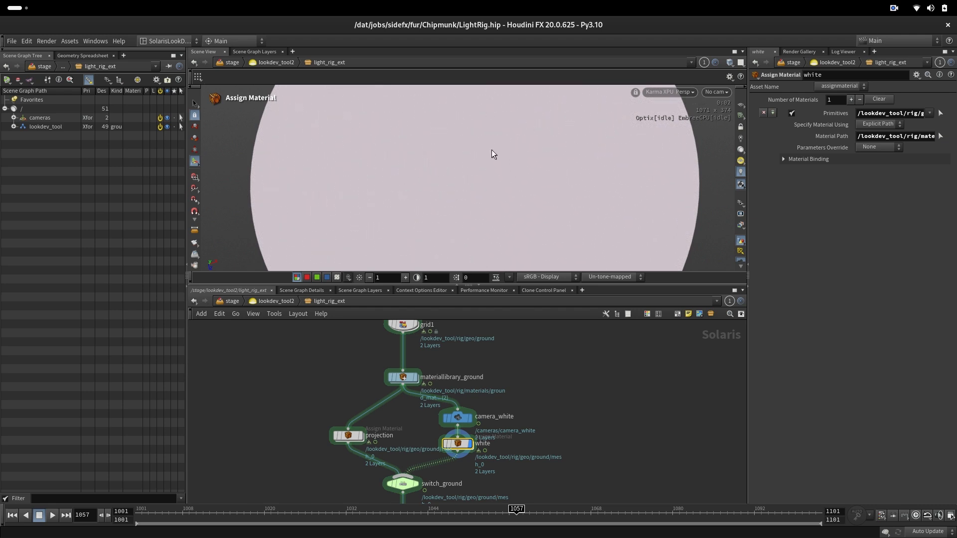
mouse_move(444, 182)
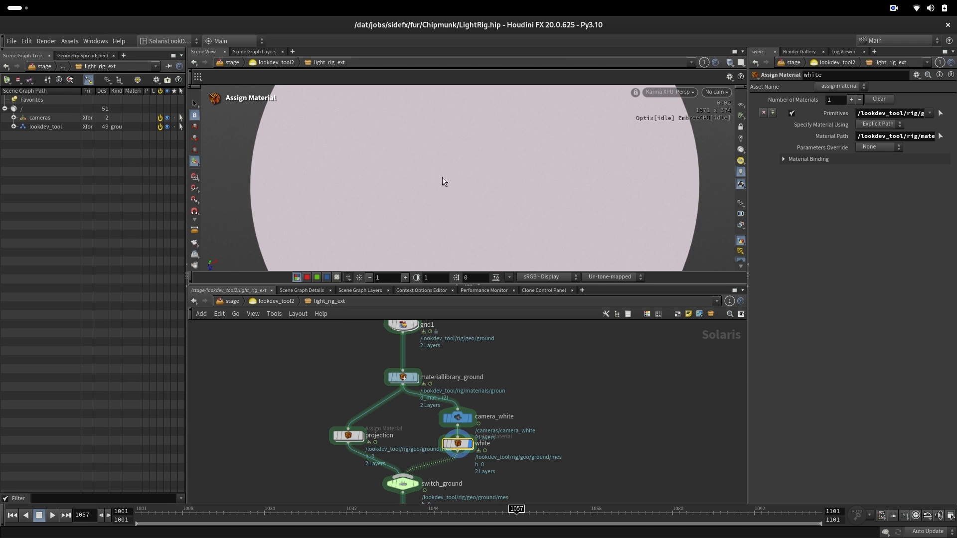
mouse_move(557, 157)
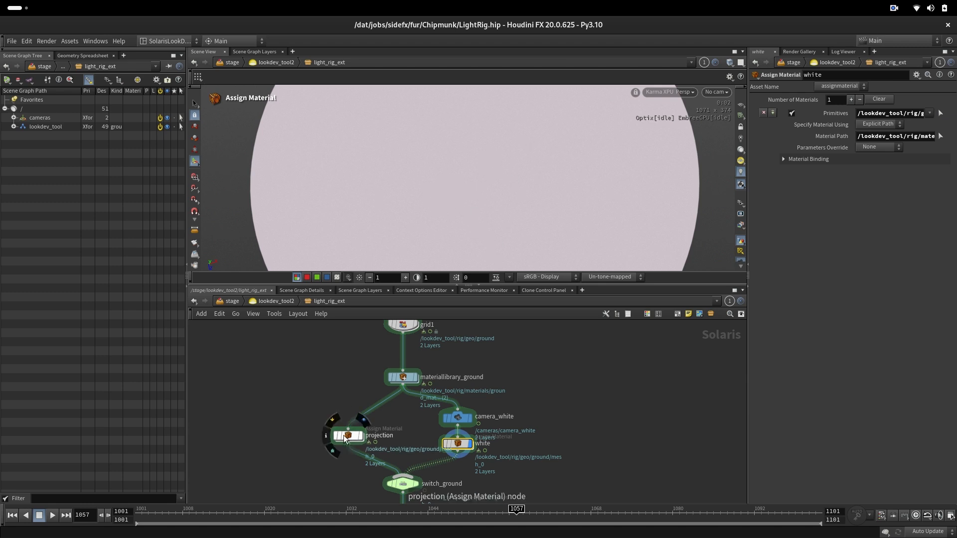
left_click(347, 436)
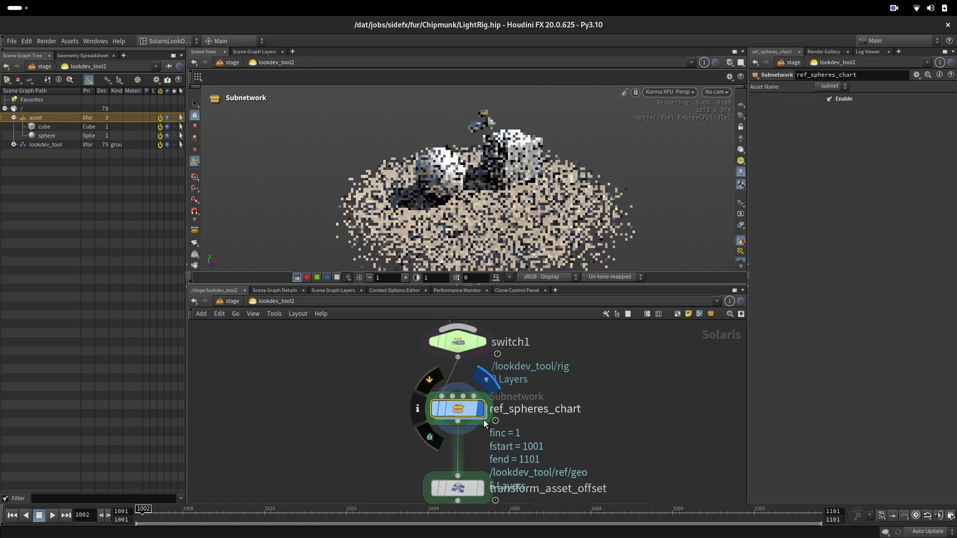
Step: Dive into ref_spheres_chart and select materiallibrary13 for the reference objects
double_click(457, 409)
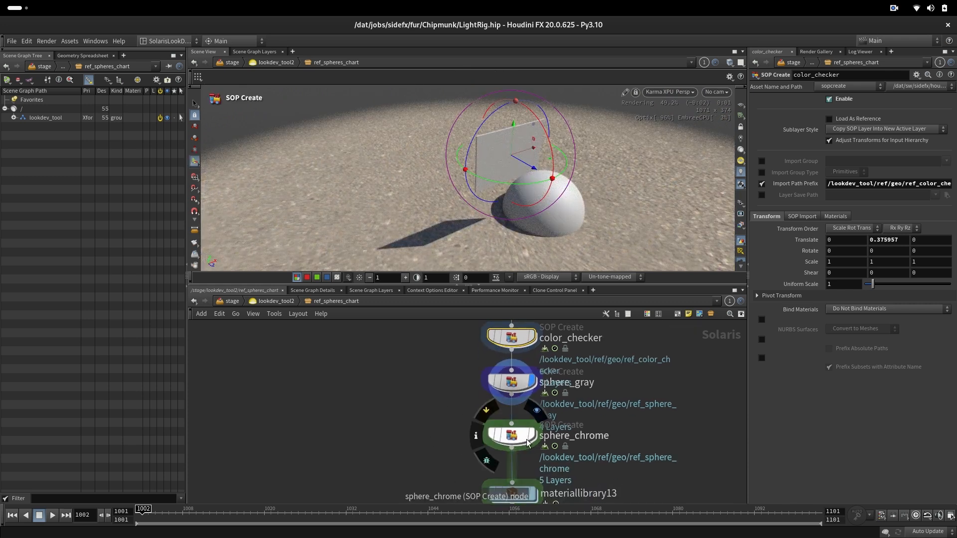
double_click(572, 436)
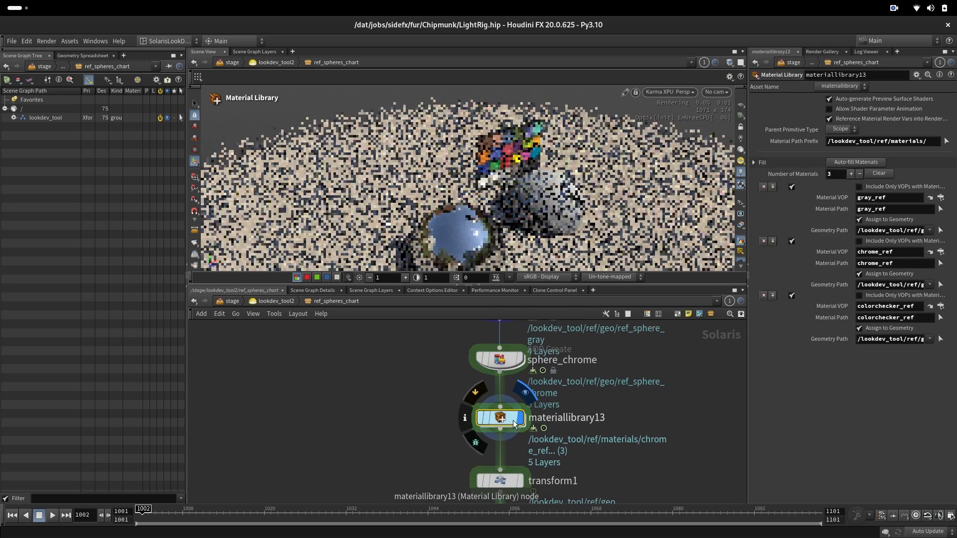
Step: Inspect the color checker and gray materials' texture, specular, IOR and roughness settings
double_click(499, 418)
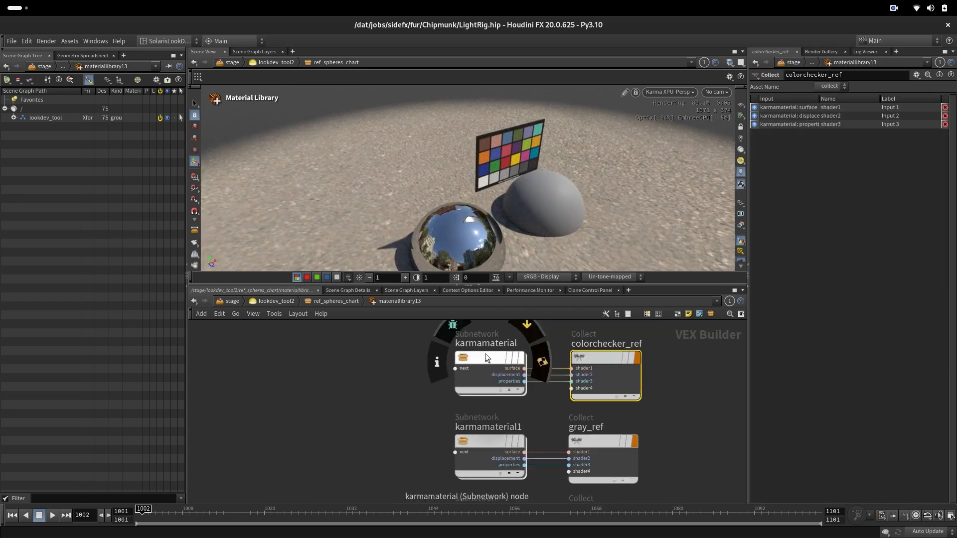
double_click(488, 357)
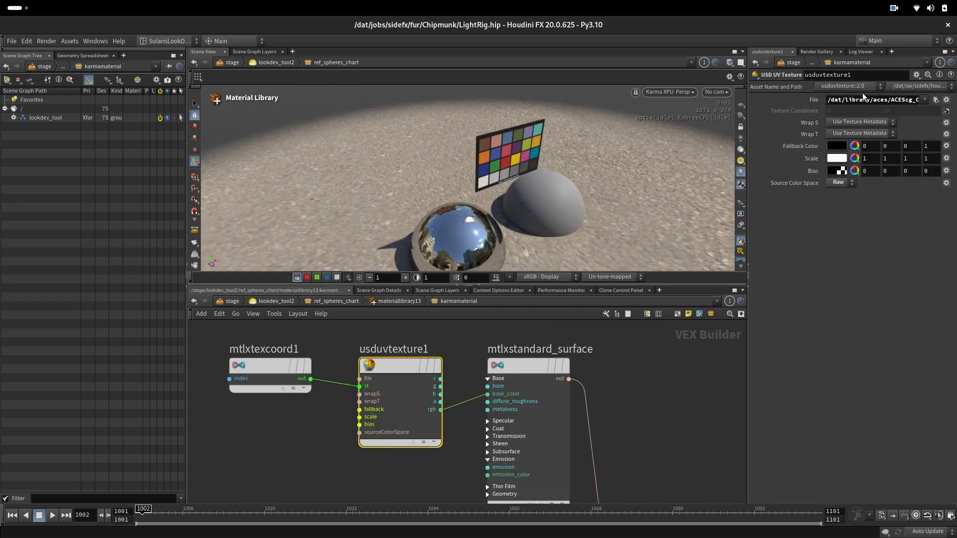
left_click(873, 100)
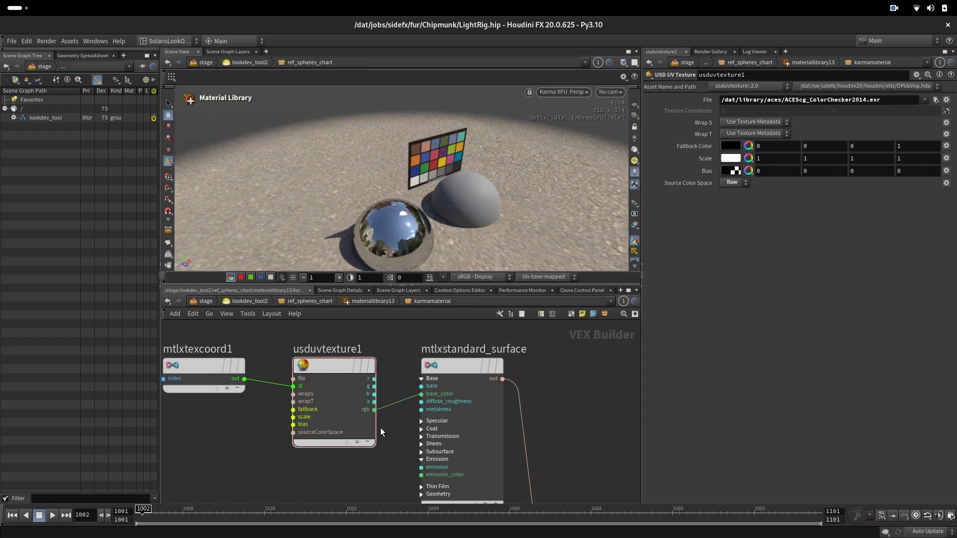
left_click(461, 365)
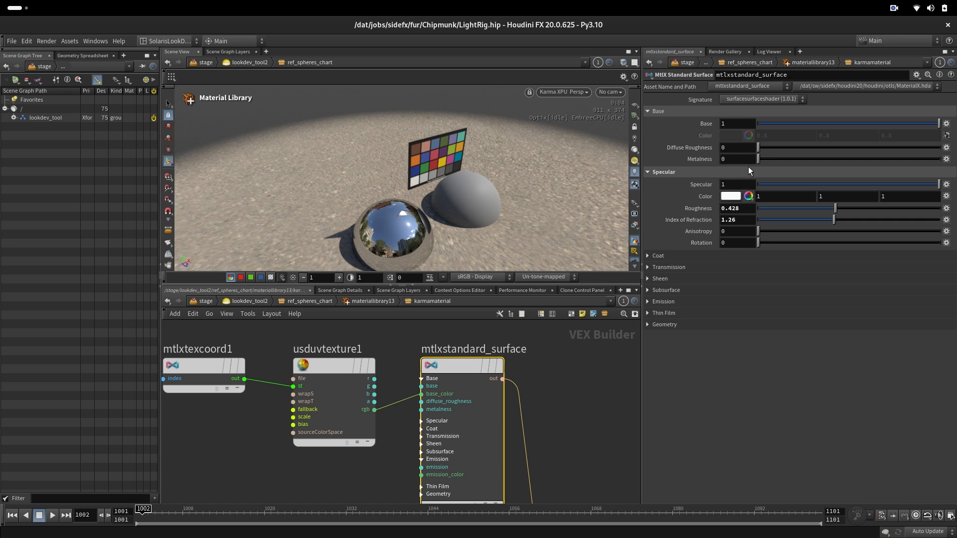
left_click(736, 219)
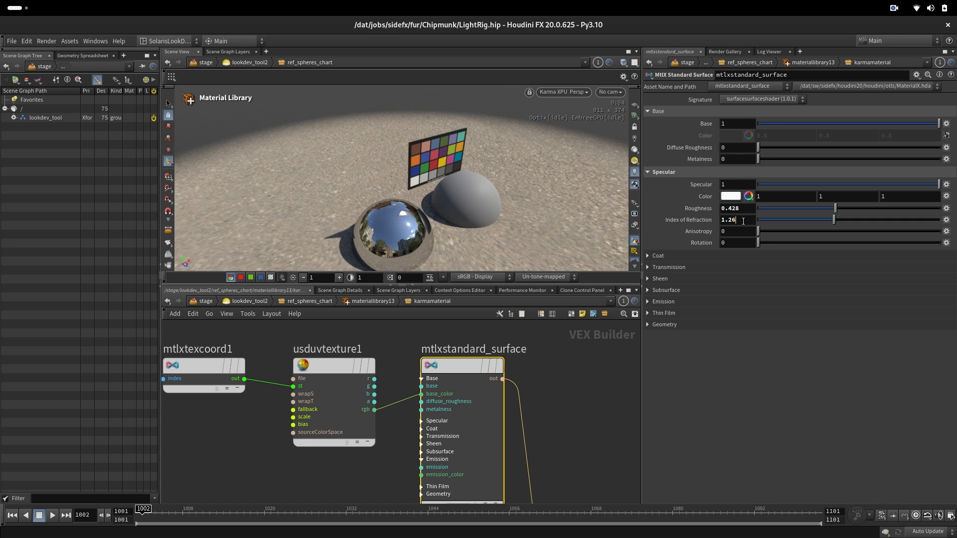
left_click(736, 209)
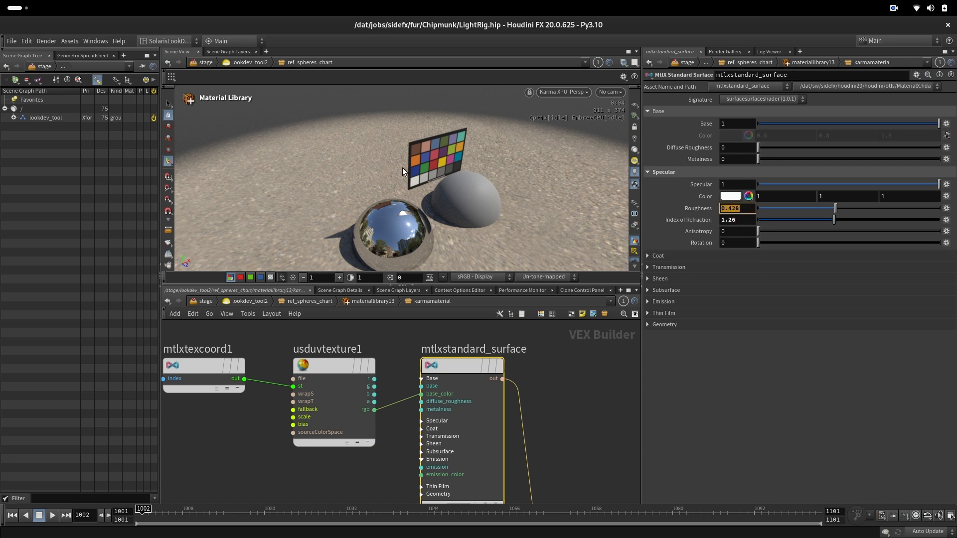
left_click(739, 220)
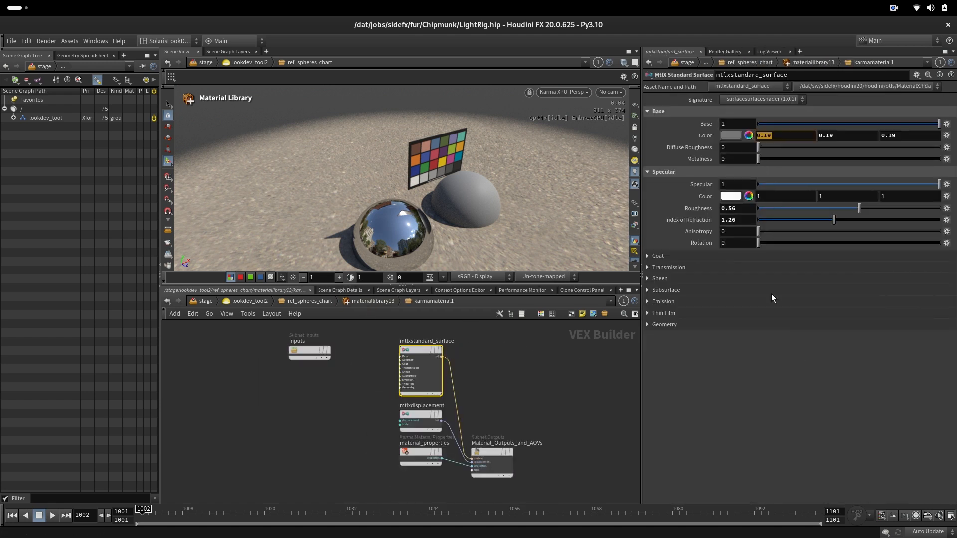
left_click(733, 207)
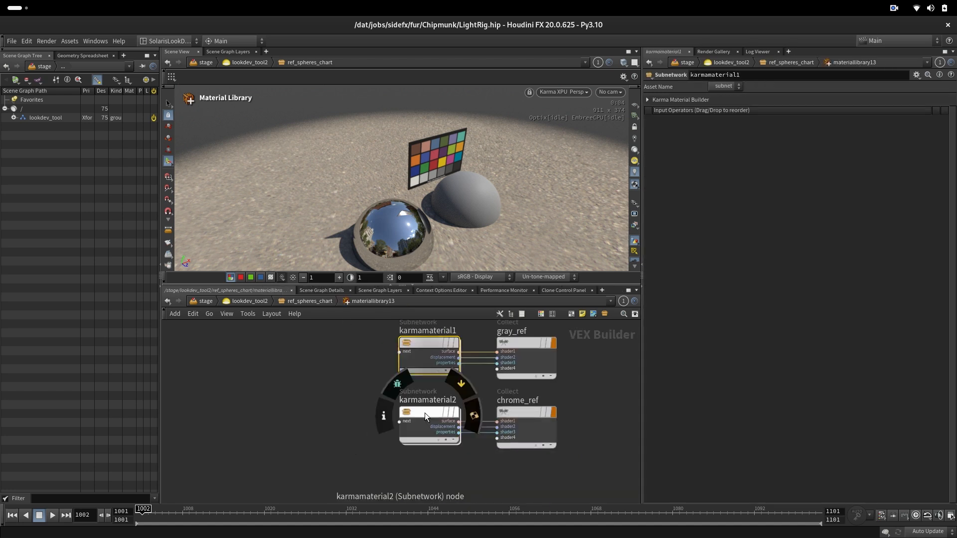
Step: Inspect the chrome material's surface shader: metalness 1, roughness 0, IOR 2.7
double_click(428, 416)
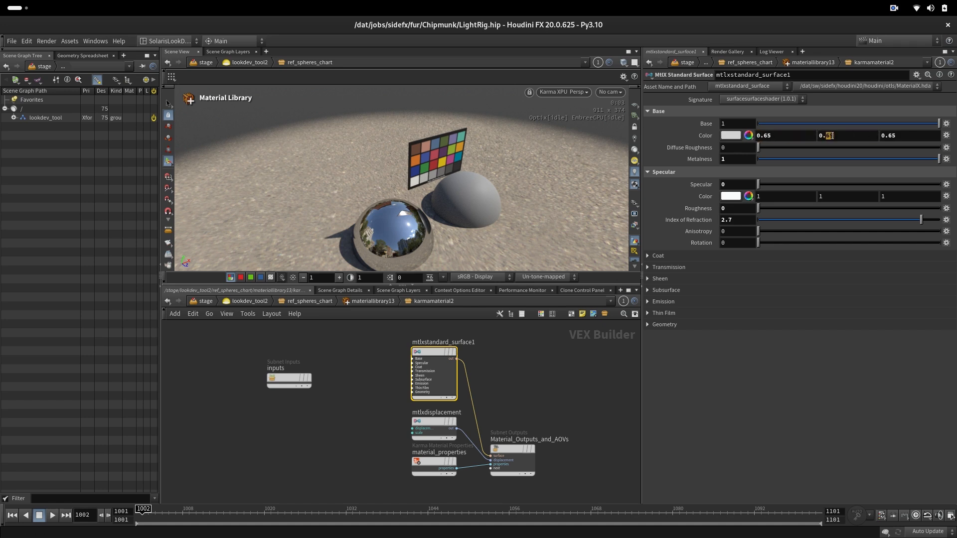
left_click(848, 135)
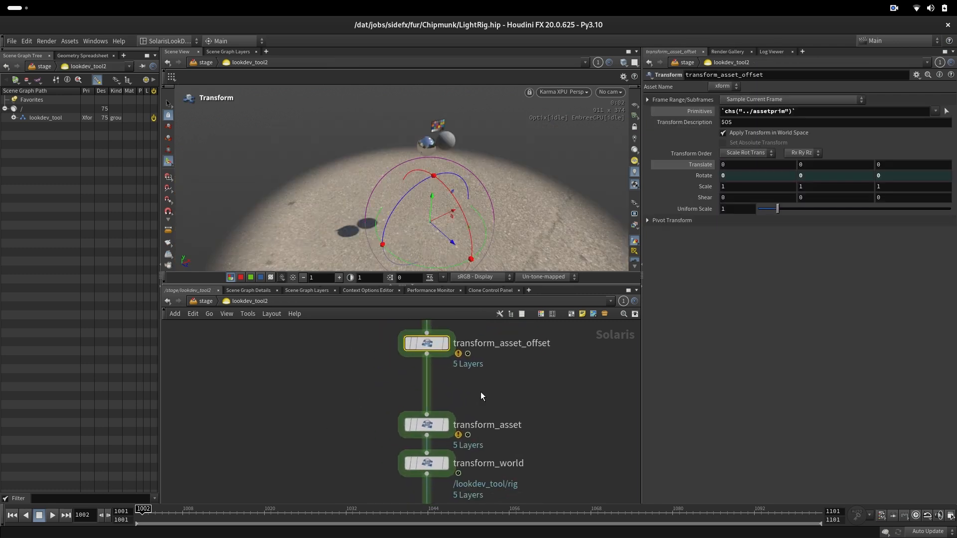
Step: Inspect transform_asset and transform_world and review the rotate Y Python expression
left_click(671, 219)
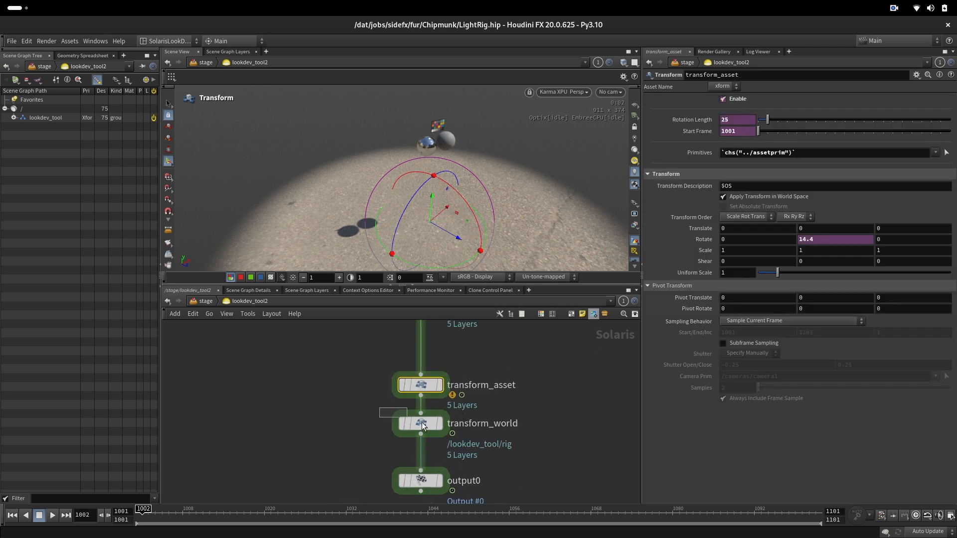
left_click(420, 422)
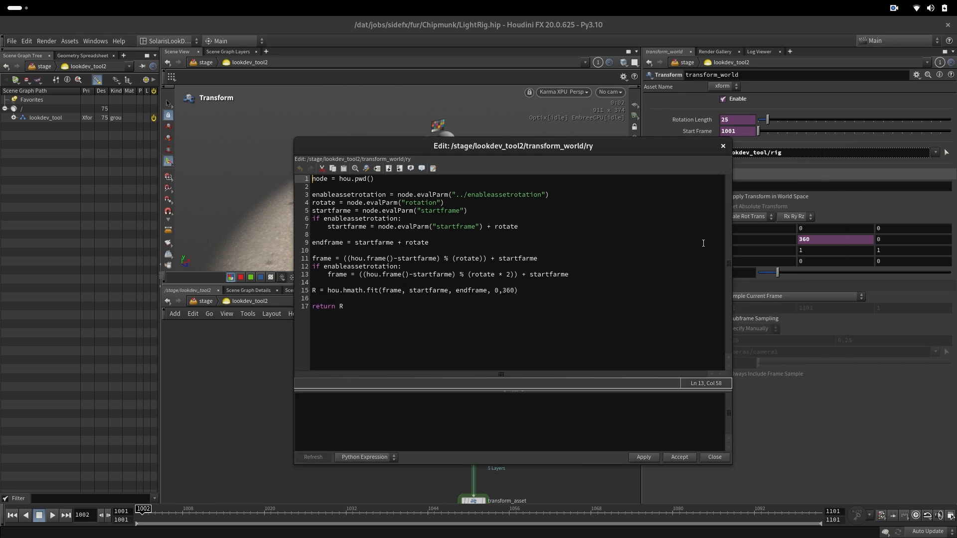
left_click(714, 457)
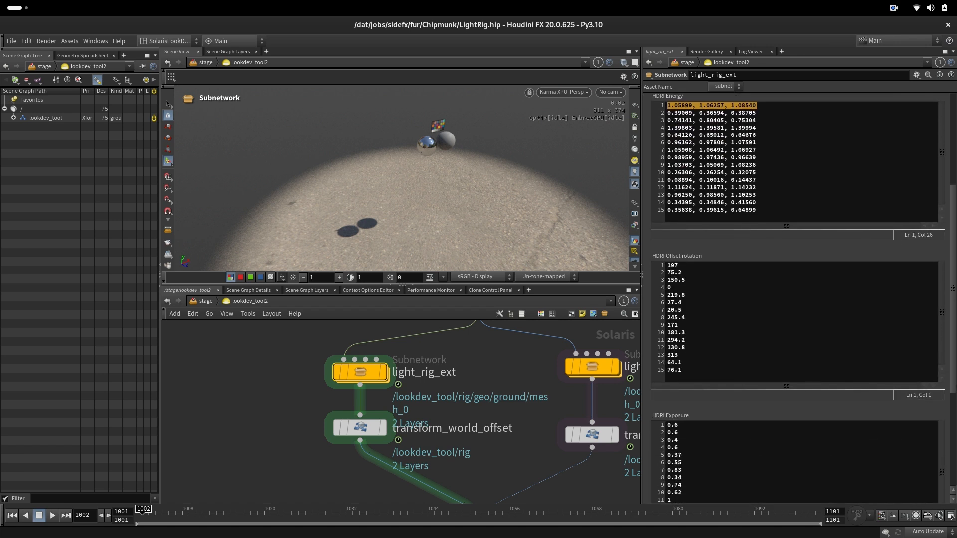
Step: Scroll light_rig_ext's parameters through the HDRI Energy, Offset rotation and Exposure lists
scroll("down", 3)
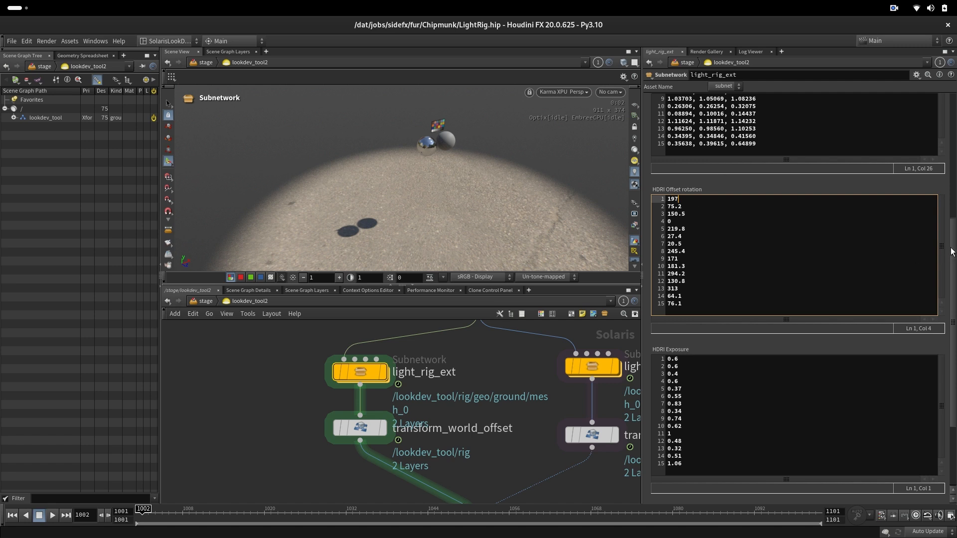
scroll("down", 3)
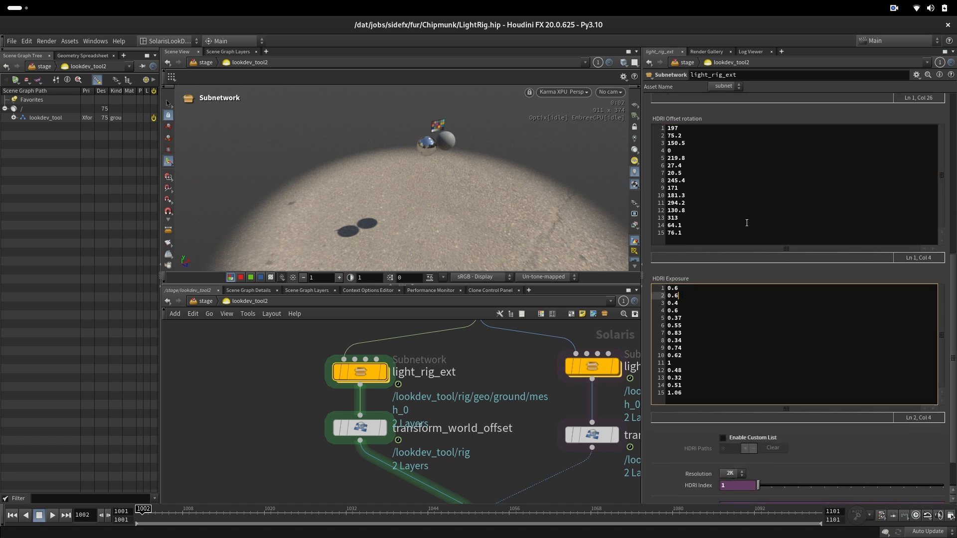
scroll("down", 3)
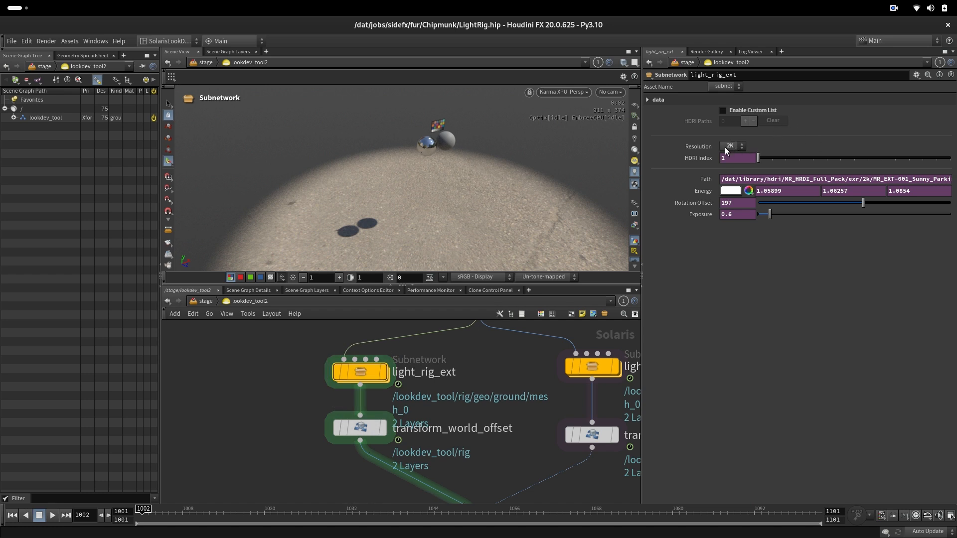
left_click(732, 145)
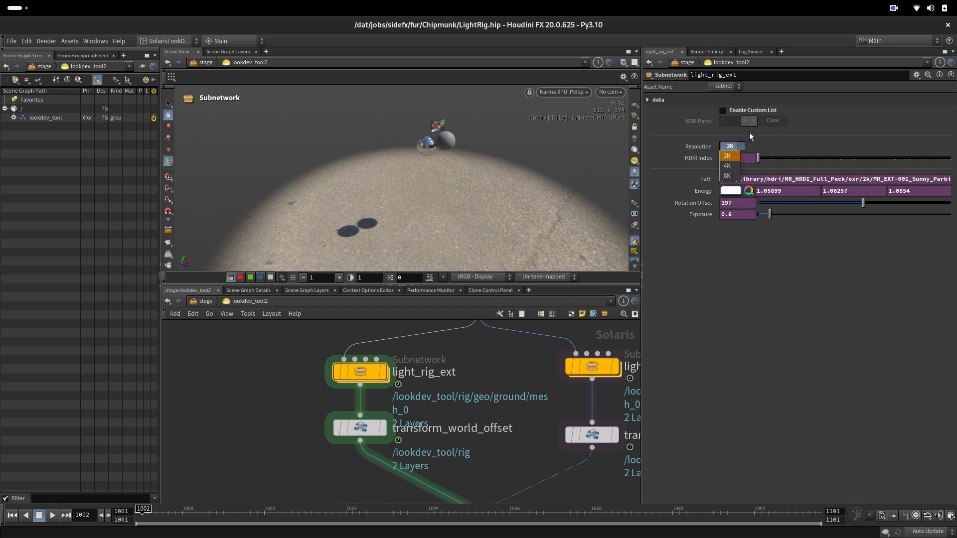
left_click(727, 156)
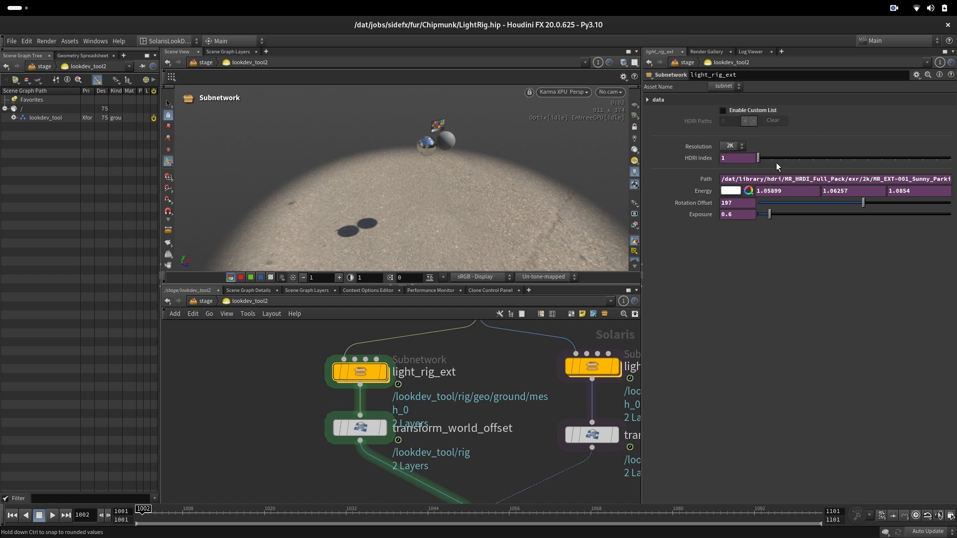
right_click(724, 158)
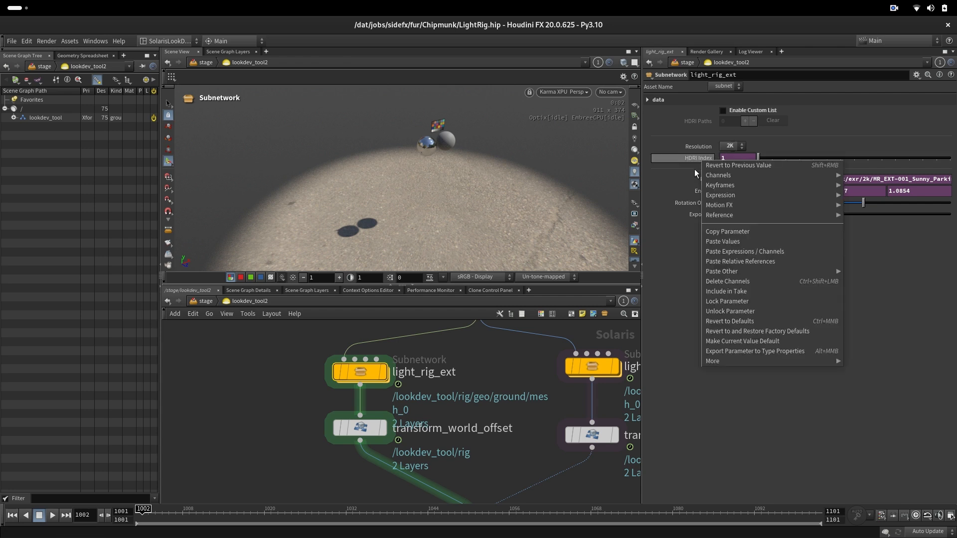
mouse_move(719, 194)
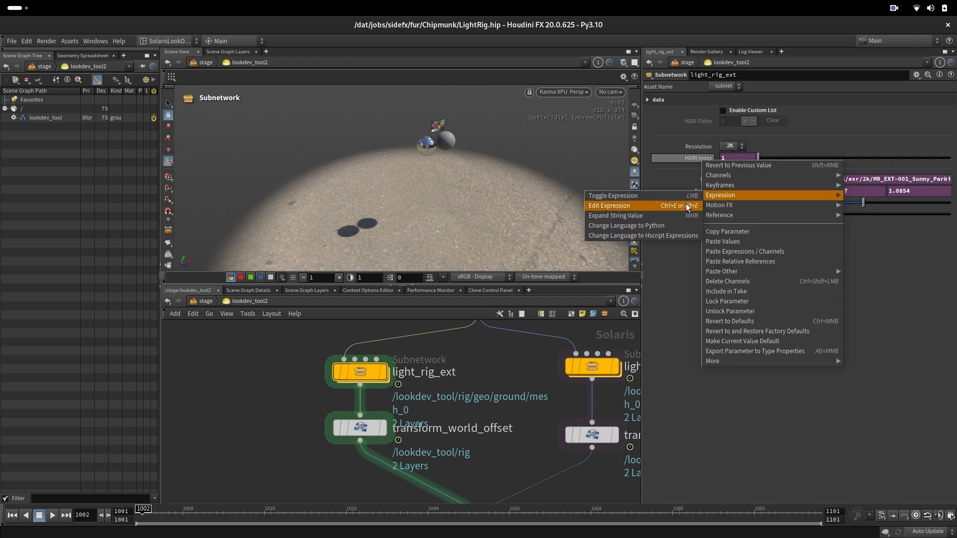
left_click(608, 205)
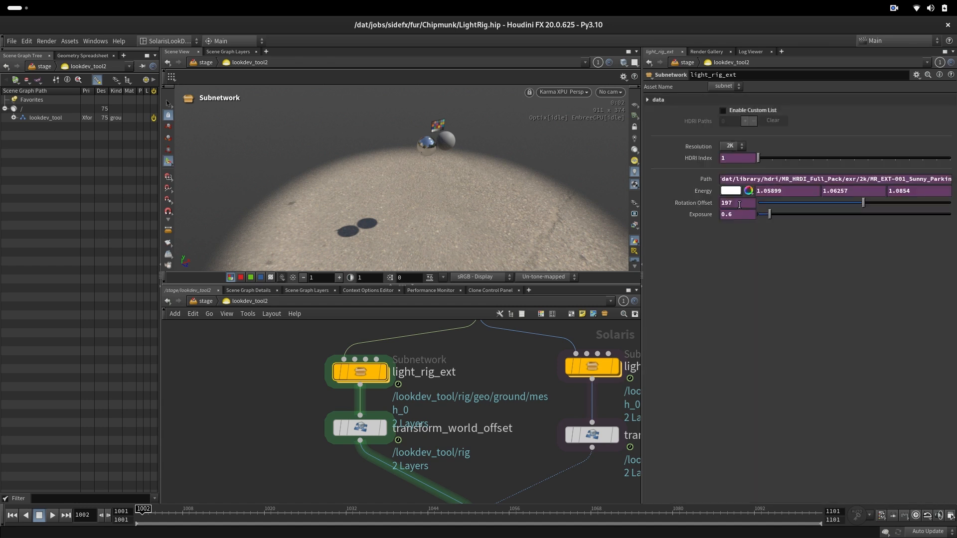
left_click(732, 214)
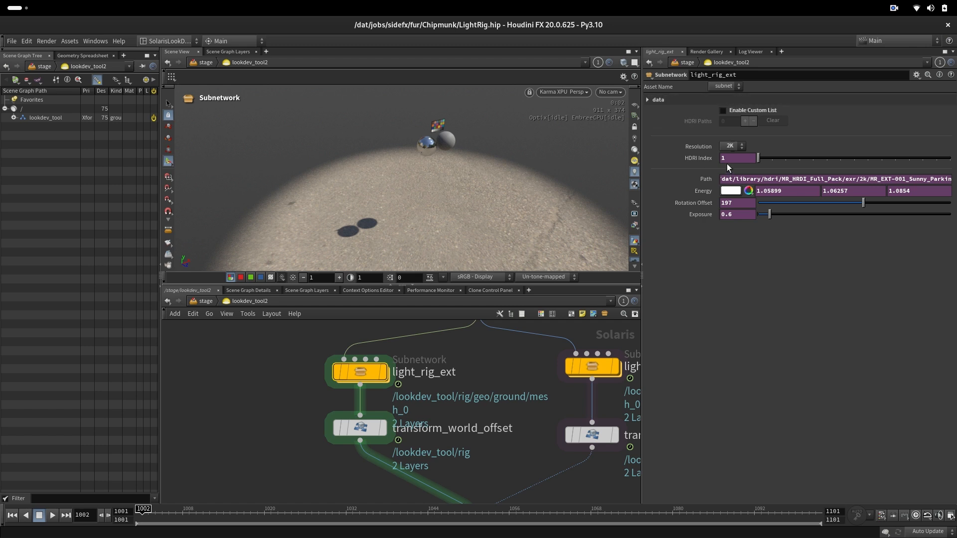
left_click(724, 111)
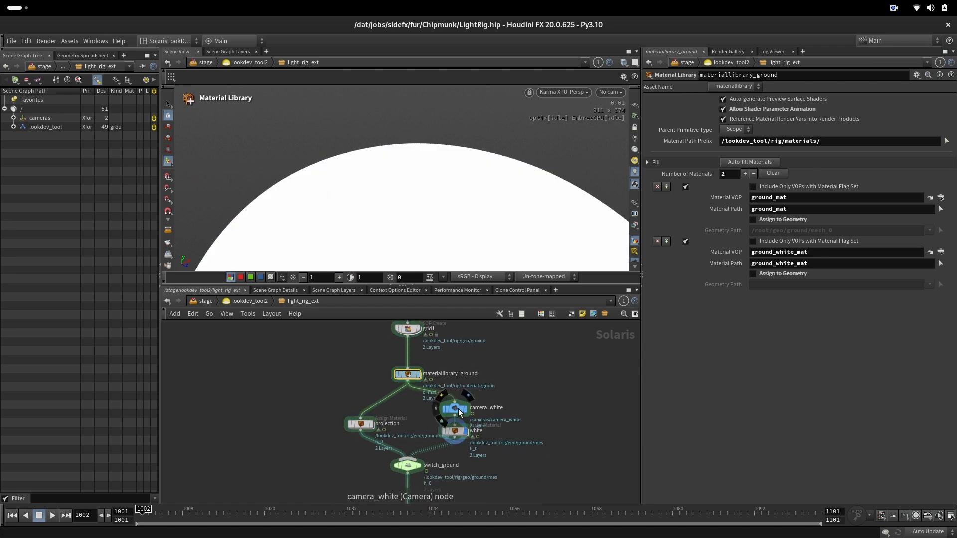
Step: Select camera_white, then dive into materiallibrary_ground's ground_mat and ground_white_mat networks
left_click(609, 92)
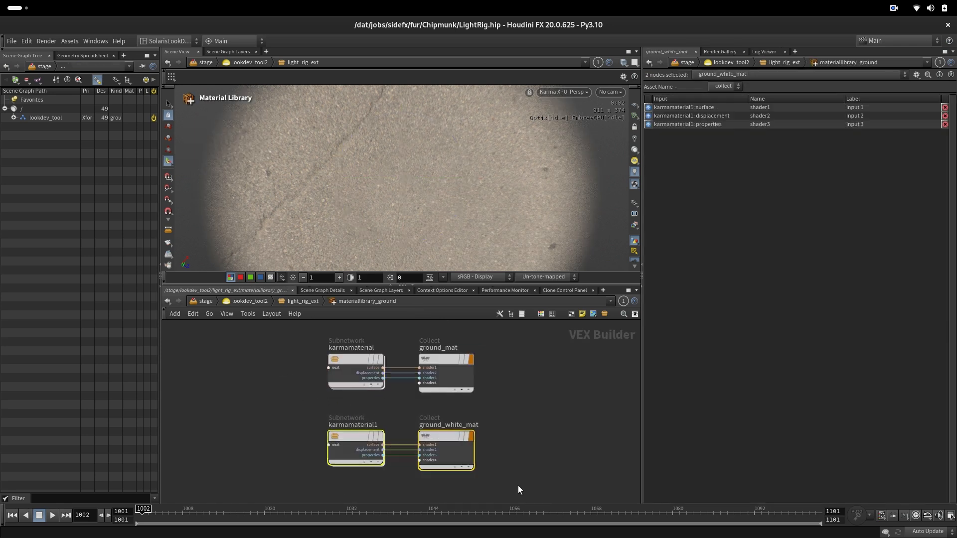
double_click(355, 446)
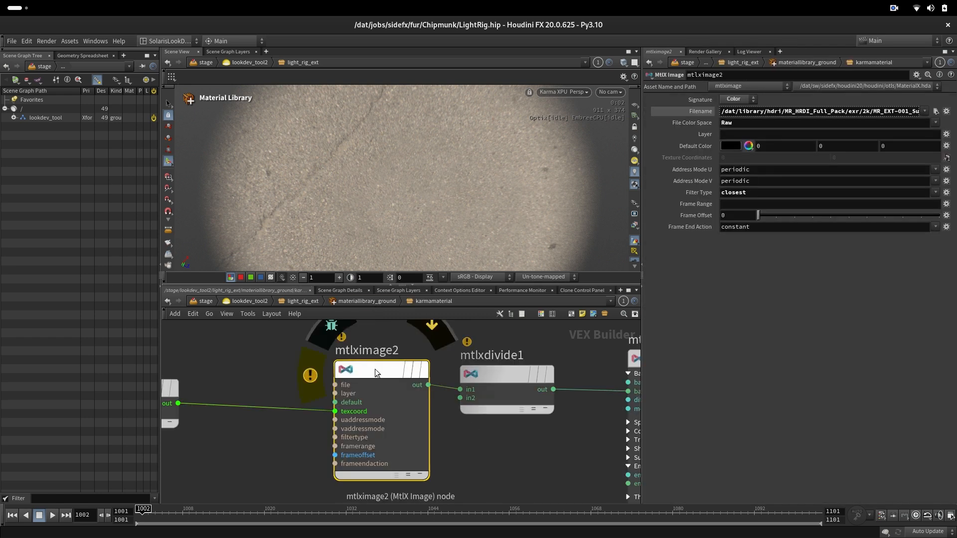
Step: View mtlximage2's chs() Filename reference and mtlxdivide1's roughly 1.06 divisor color
scroll("down", 3)
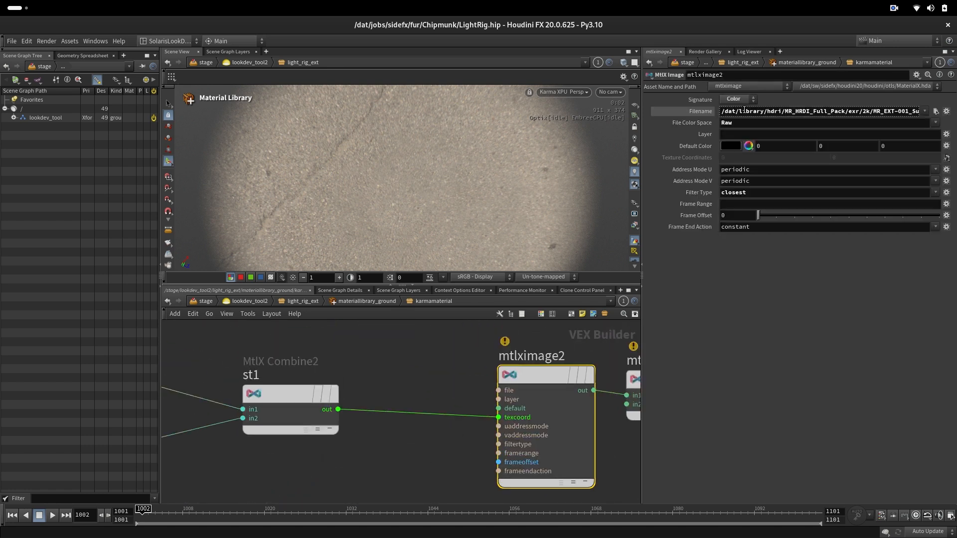
left_click(824, 111)
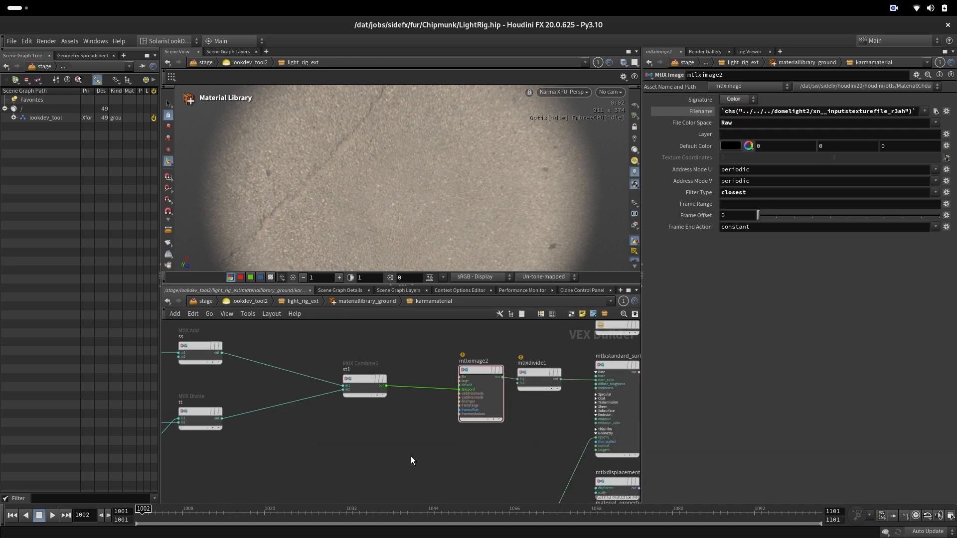
left_click(537, 372)
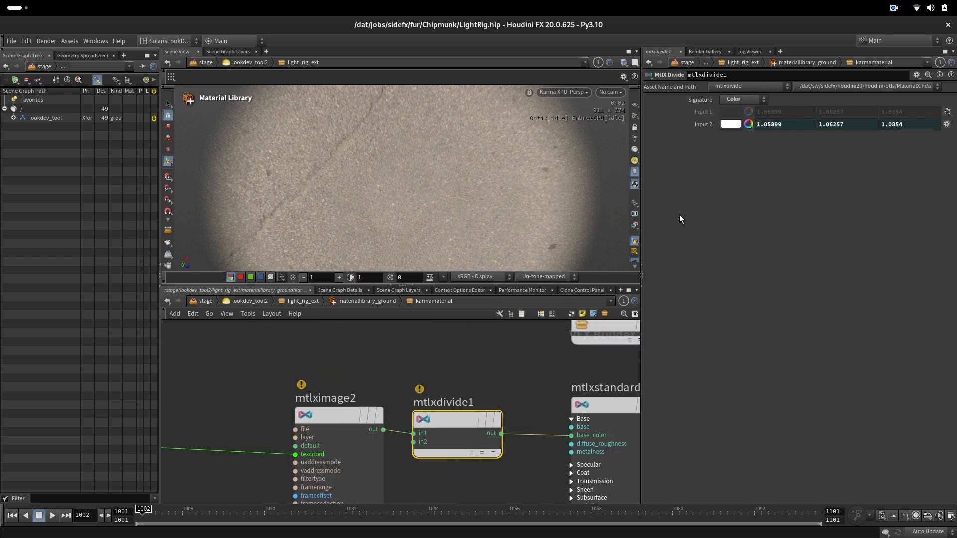
left_click(768, 124)
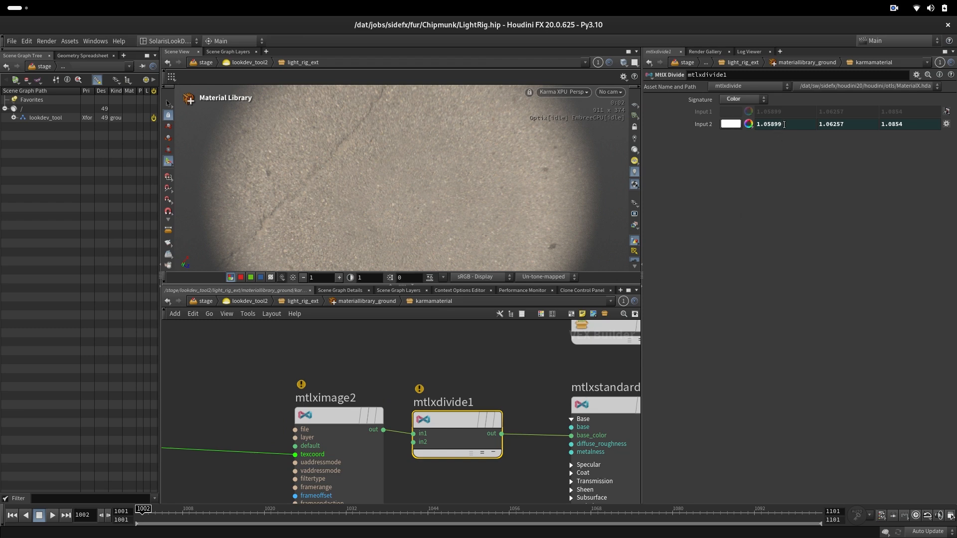
left_click(847, 124)
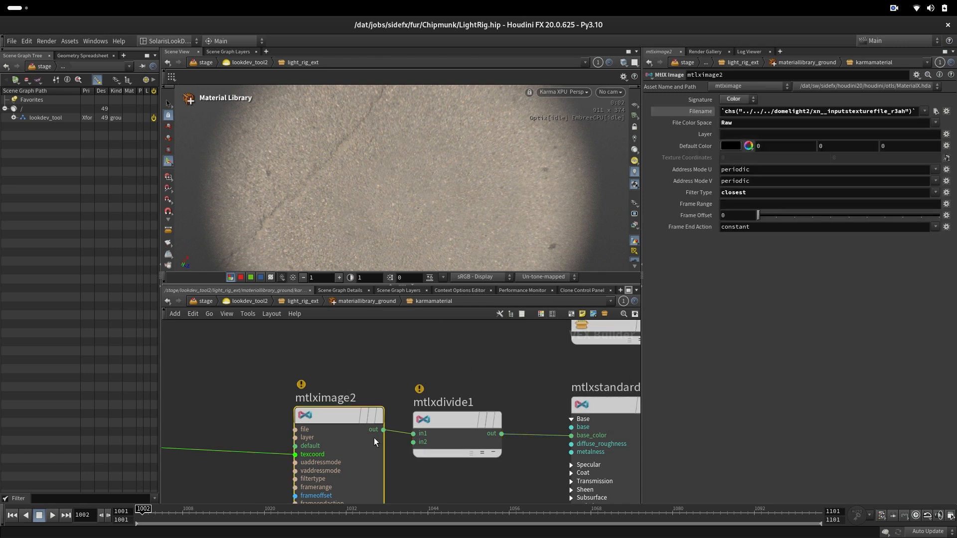
mouse_move(322, 157)
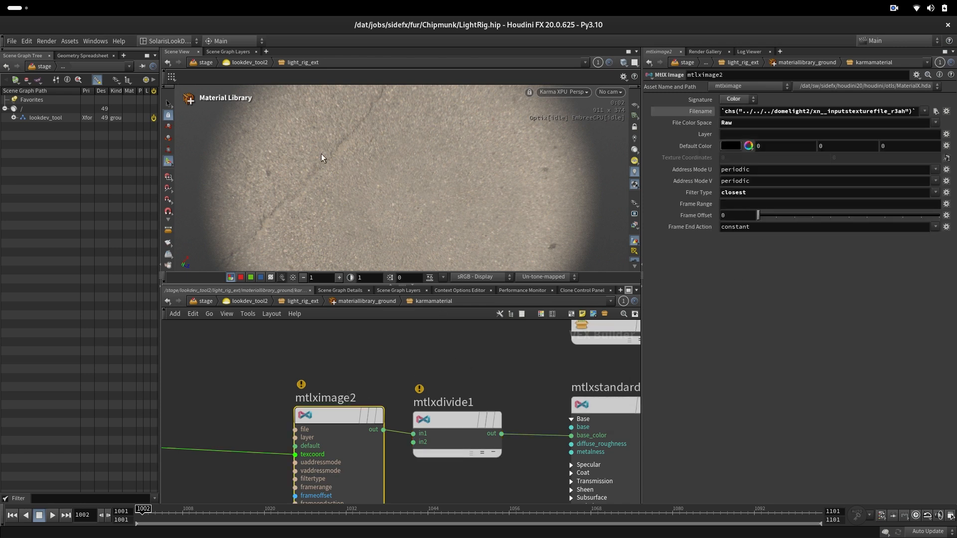
mouse_move(464, 410)
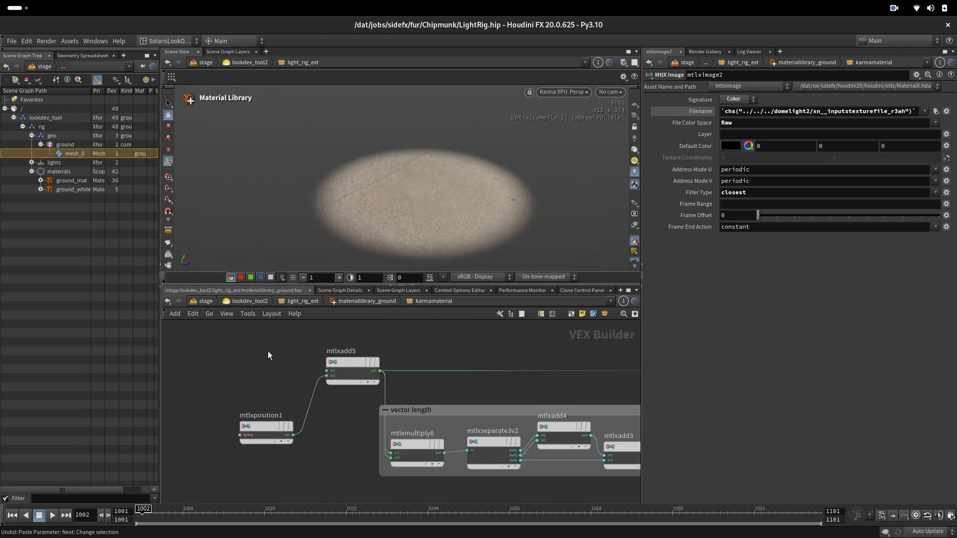
Step: Select the object-space position node feeding the ground offset add node
left_click(265, 427)
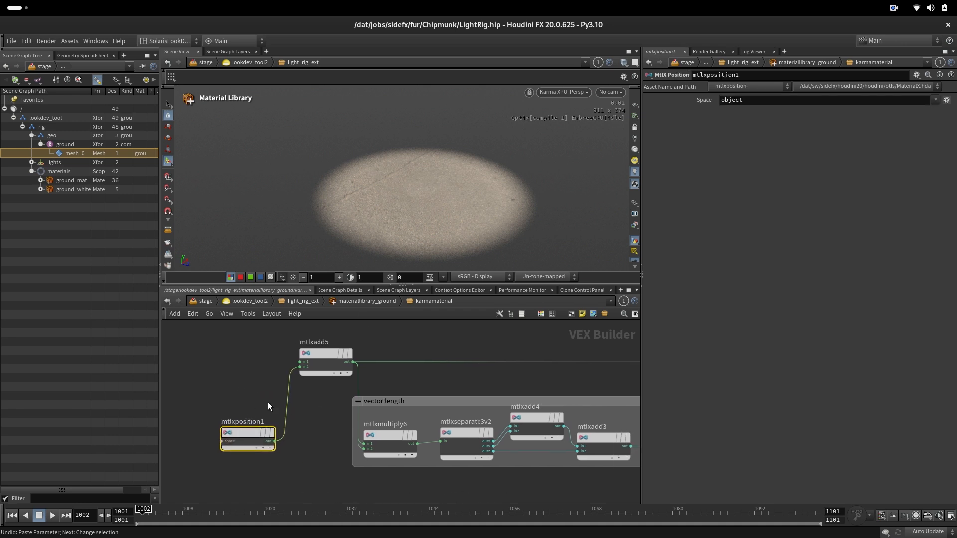
mouse_move(328, 414)
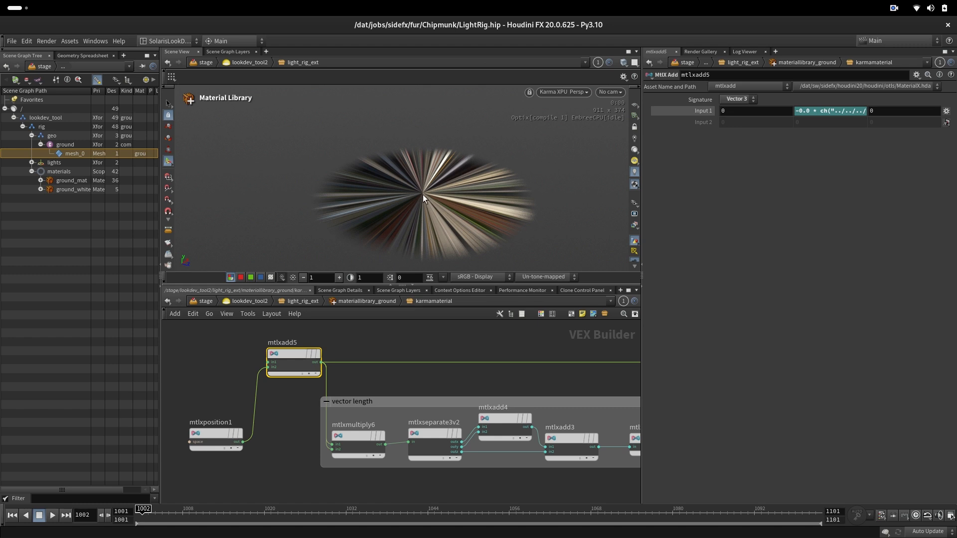
mouse_move(498, 170)
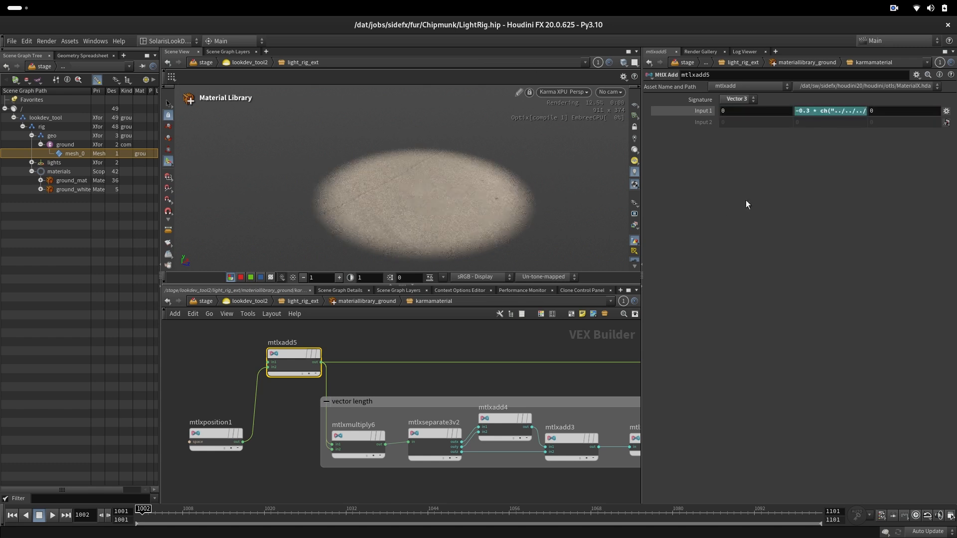
mouse_move(424, 211)
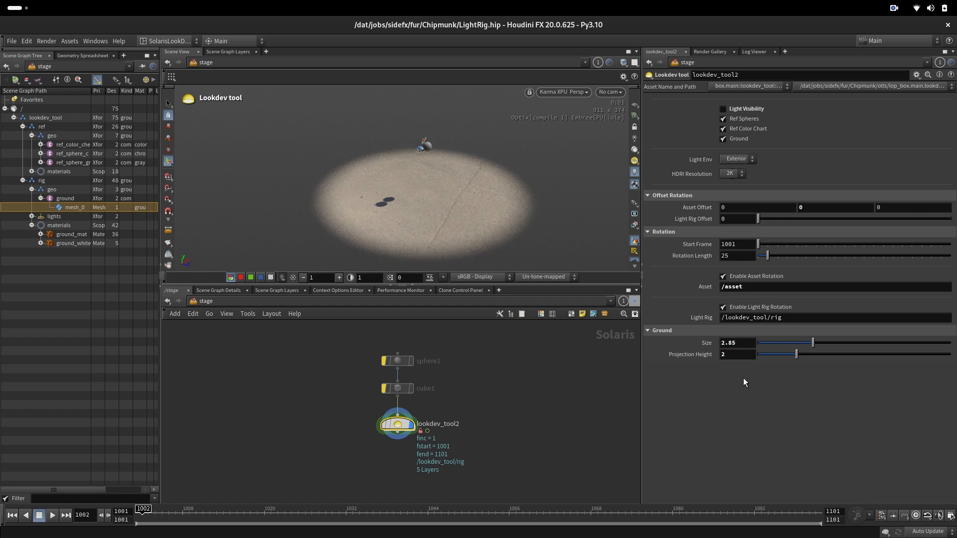
Step: Drag the Ground Projection Height slider from 2 down to 0.26
left_click_drag(795, 354, 761, 353)
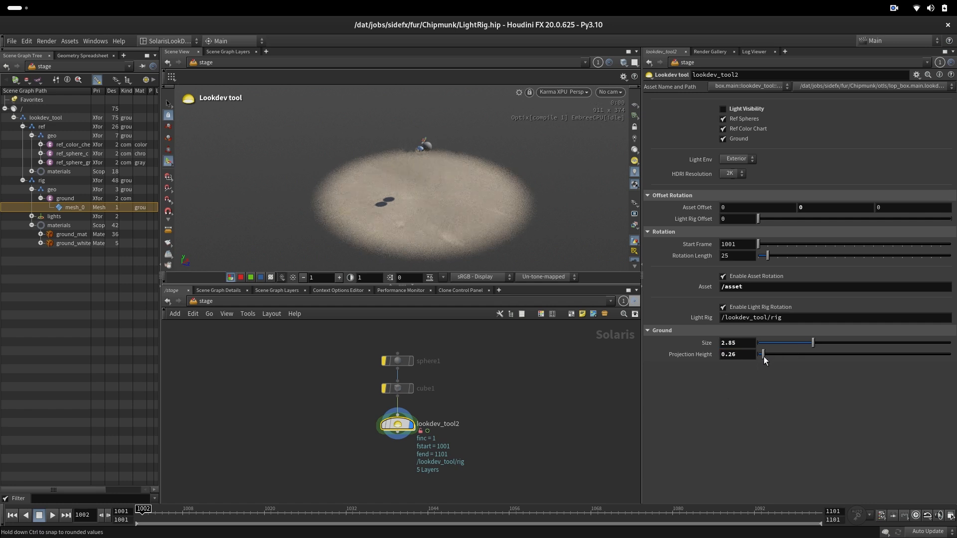
left_click_drag(765, 354, 759, 353)
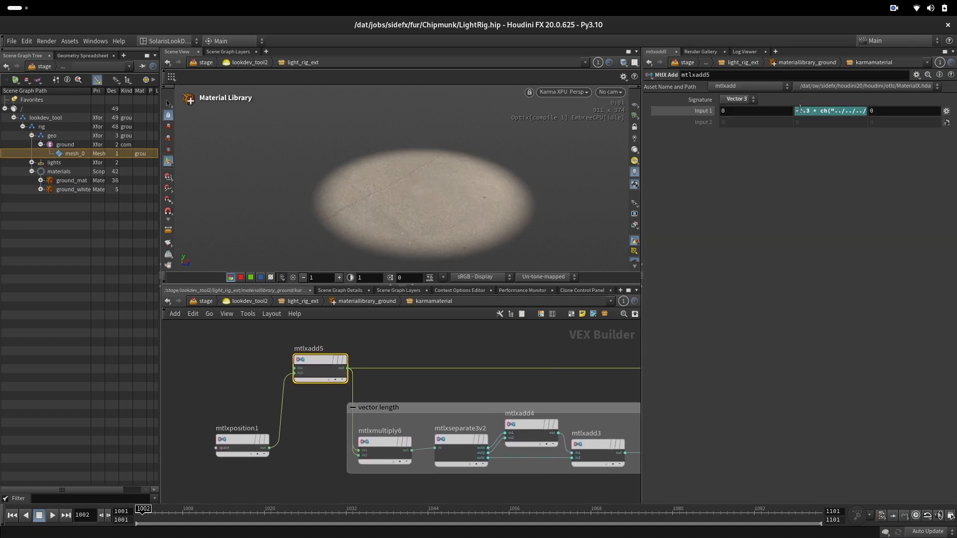
Step: Inspect the vector length chain and the max node clamping with minimum 1e-05
left_click(242, 440)
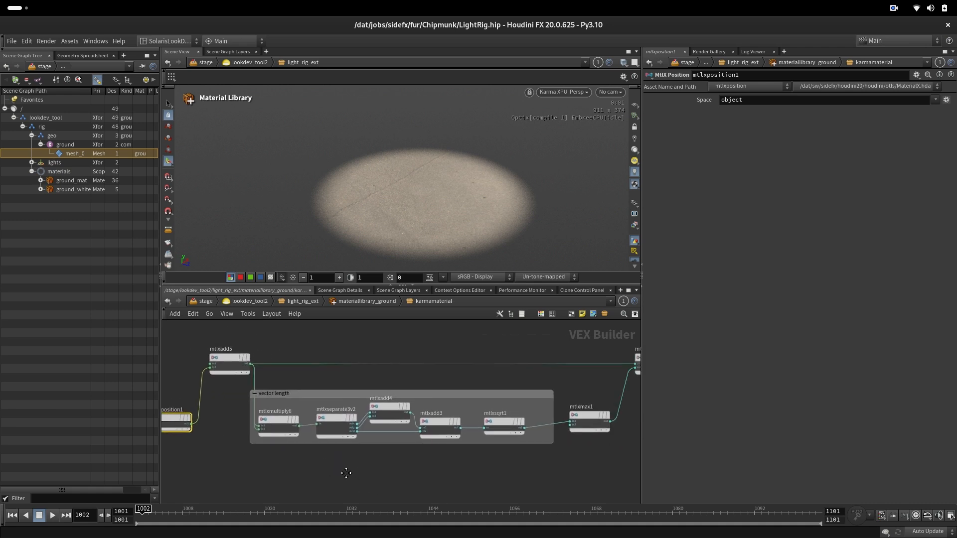
left_click(276, 421)
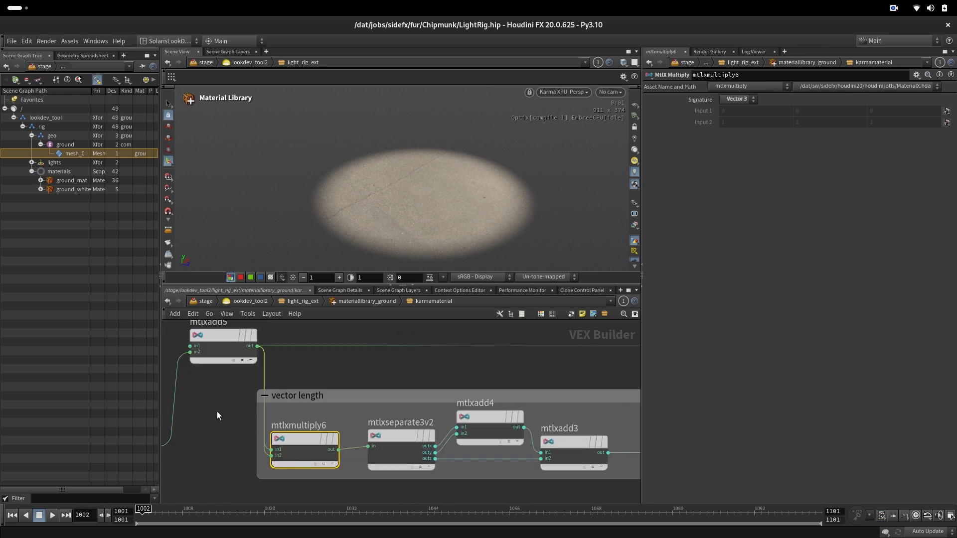
mouse_move(678, 224)
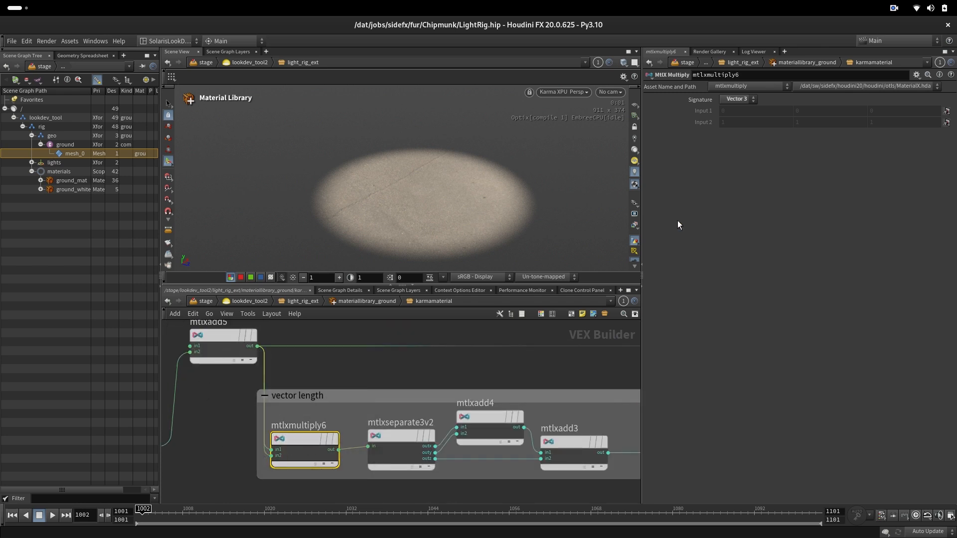
mouse_move(397, 453)
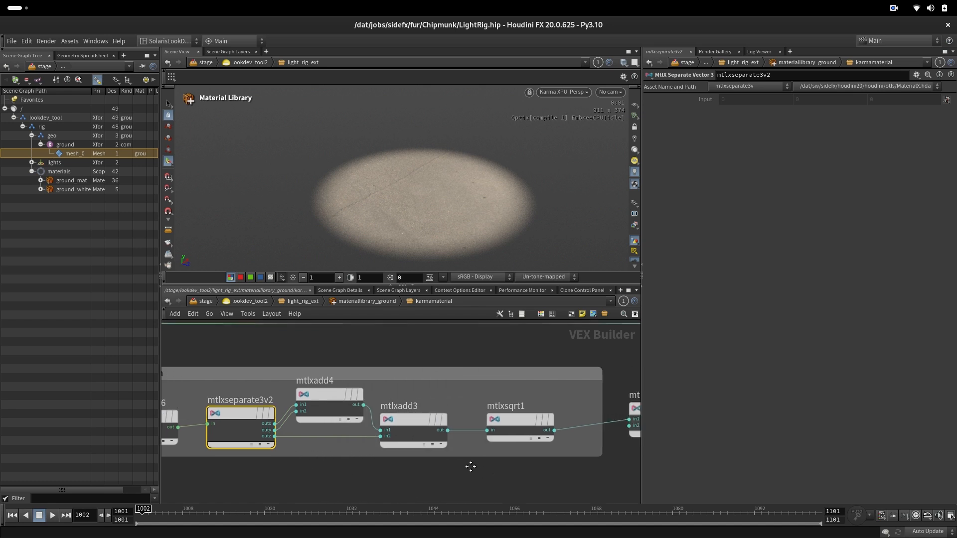
left_click(506, 420)
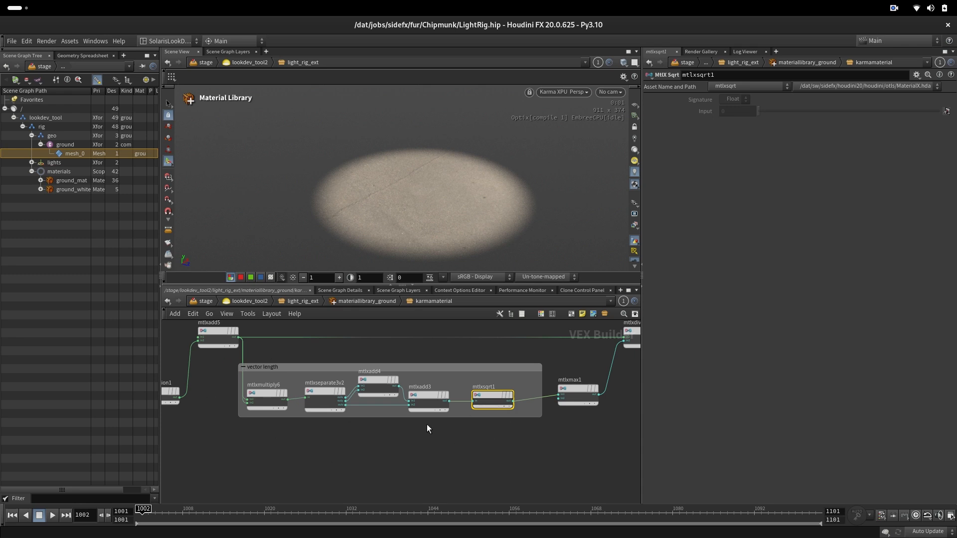
mouse_move(437, 458)
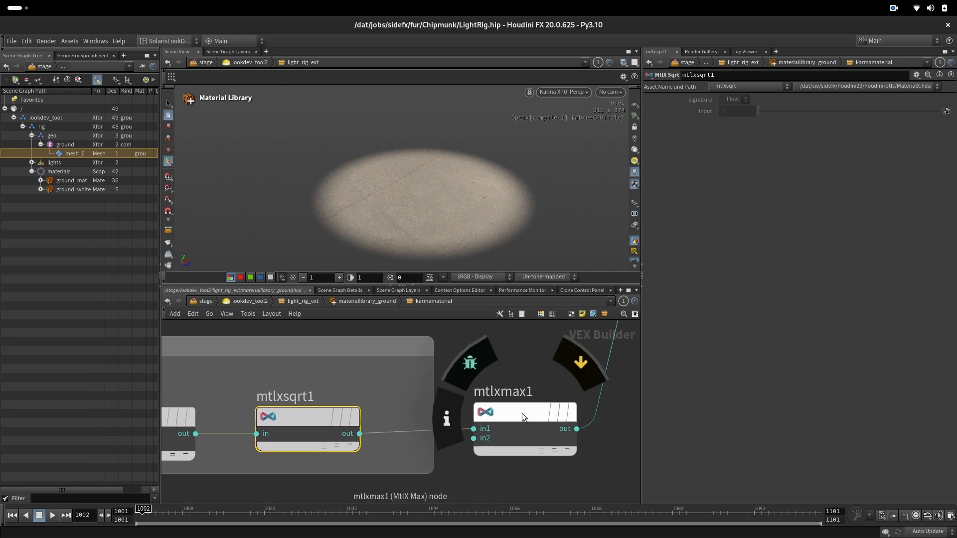
left_click(523, 411)
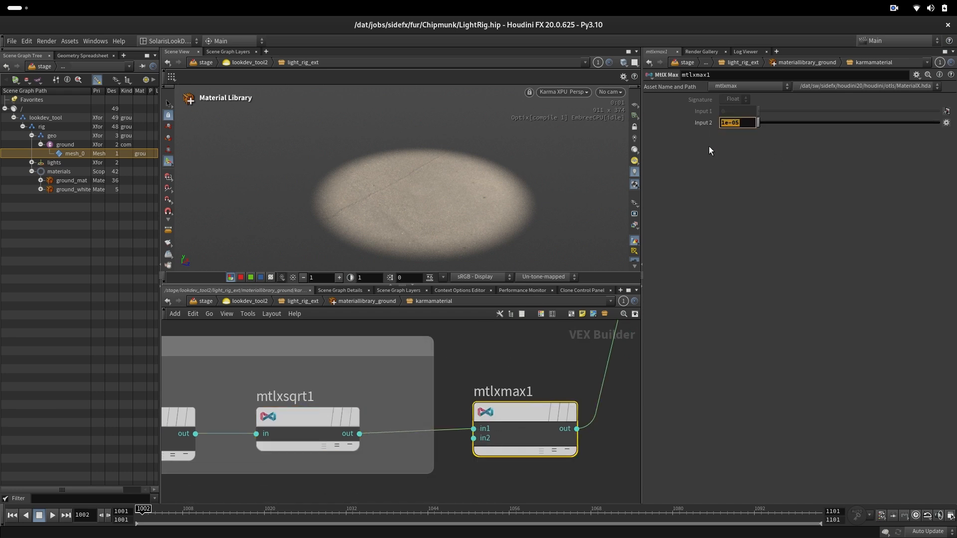
type("0.00")
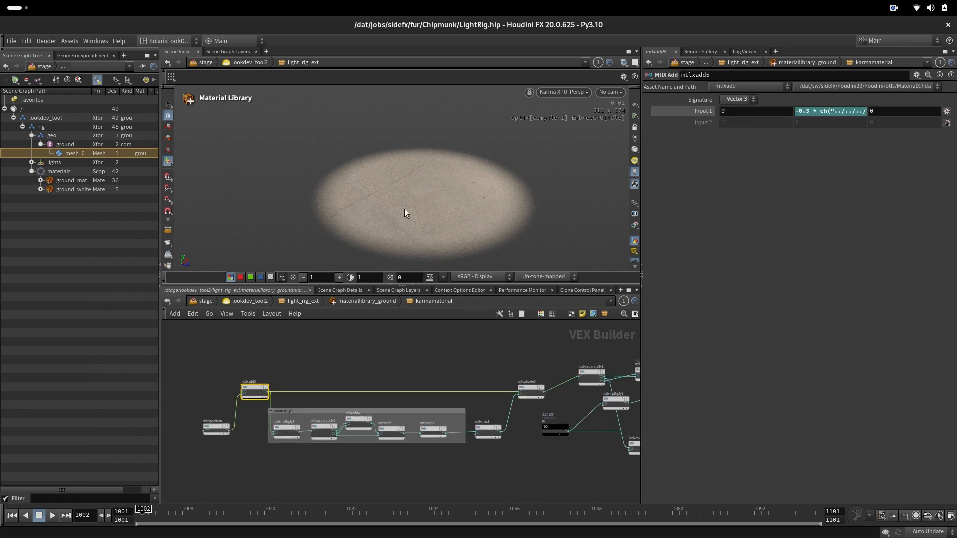
mouse_move(358, 195)
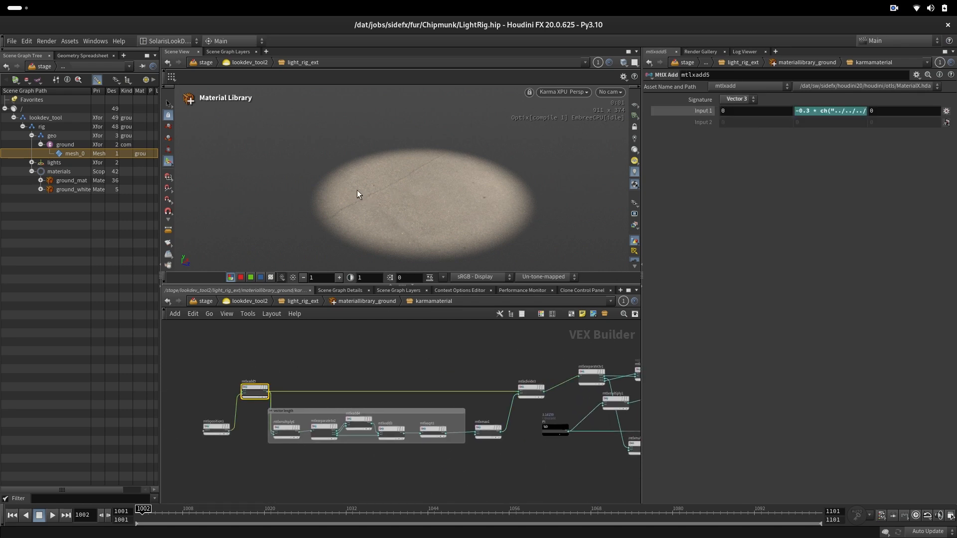
mouse_move(421, 199)
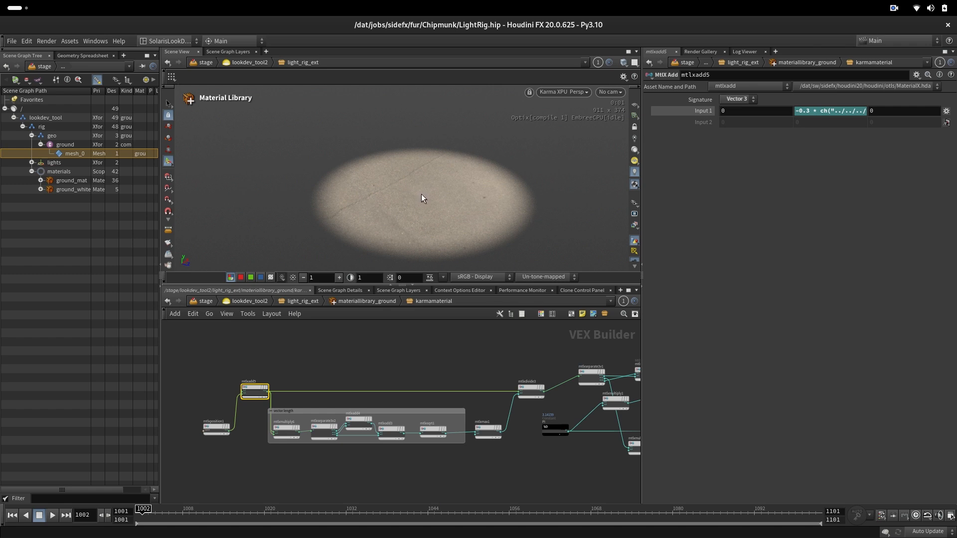
mouse_move(378, 209)
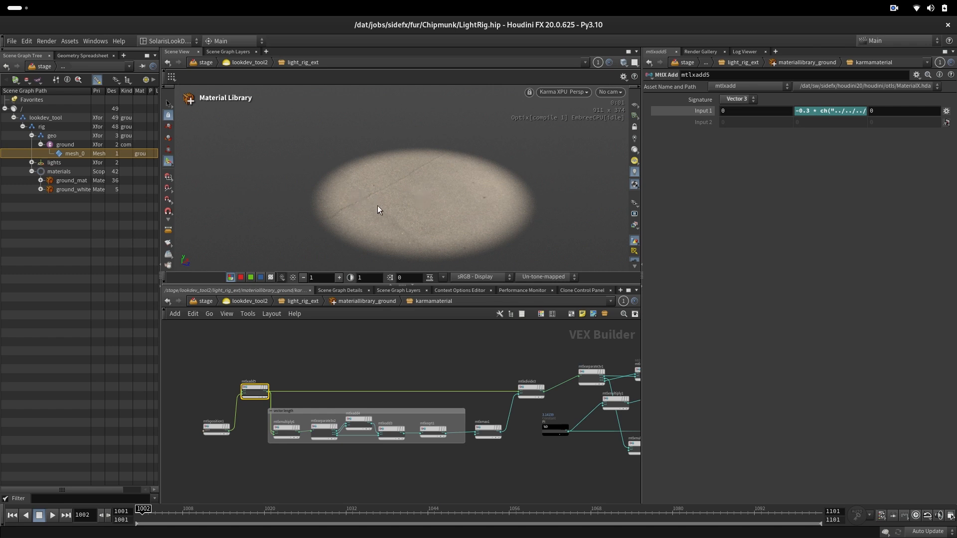
mouse_move(369, 189)
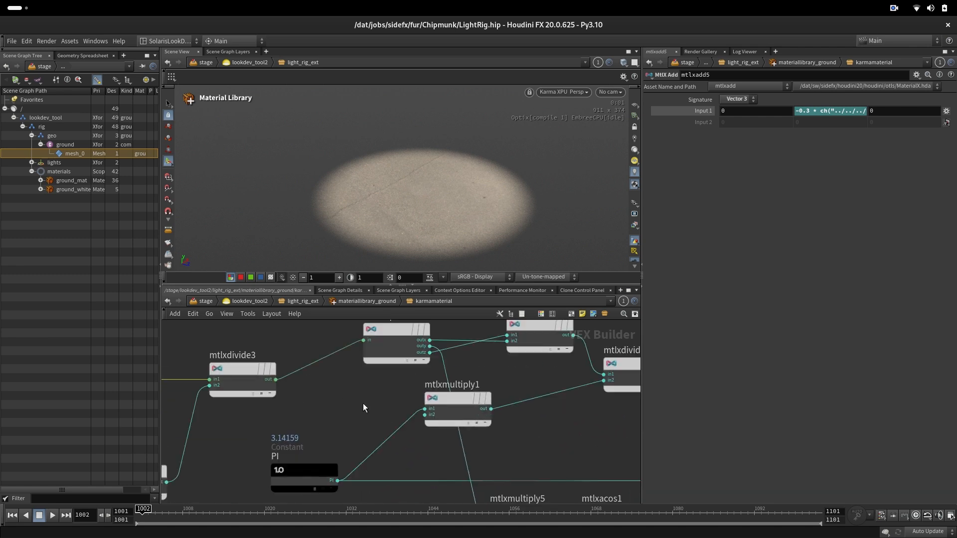
Step: Inspect the atan2, multiply-by-2 pi and arccosine nodes producing the ss and tt coordinates
left_click(257, 420)
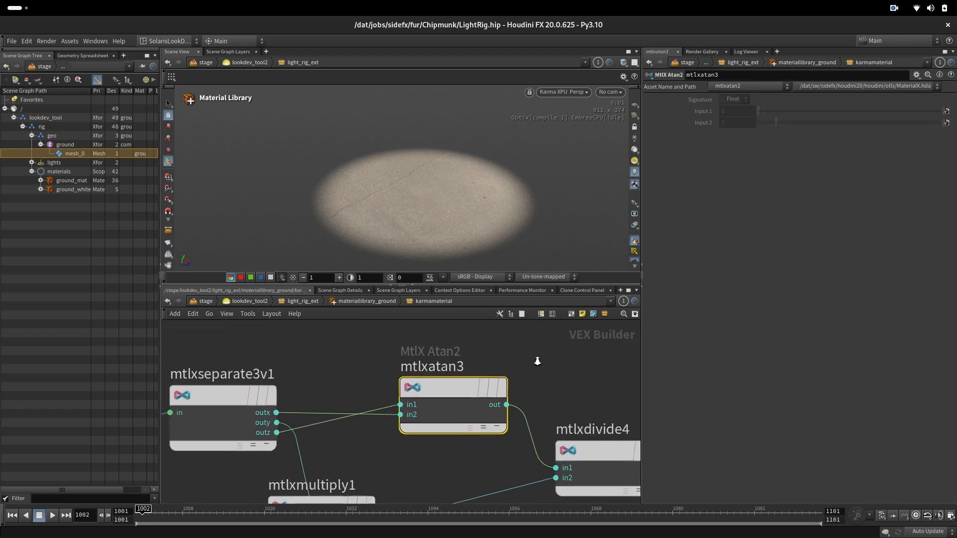
scroll("down", 3)
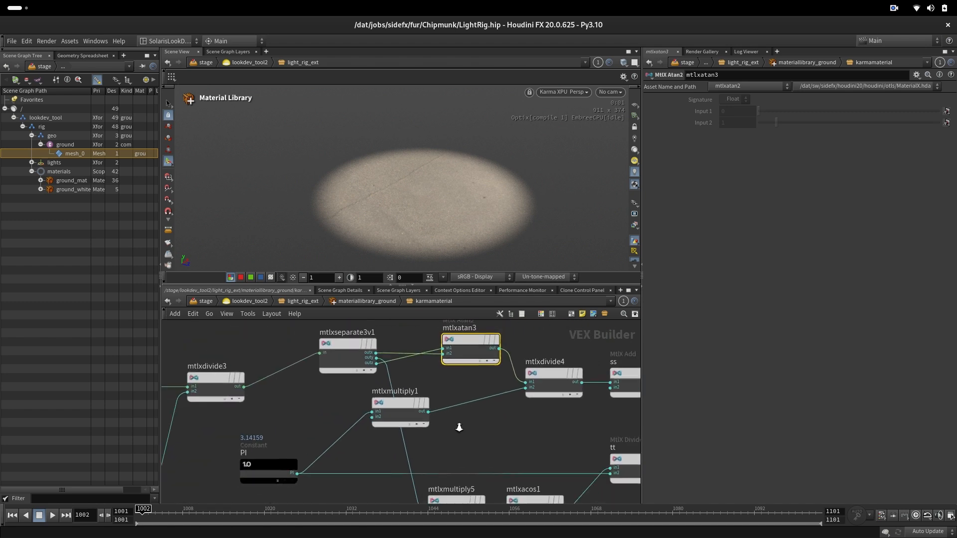
left_click(400, 397)
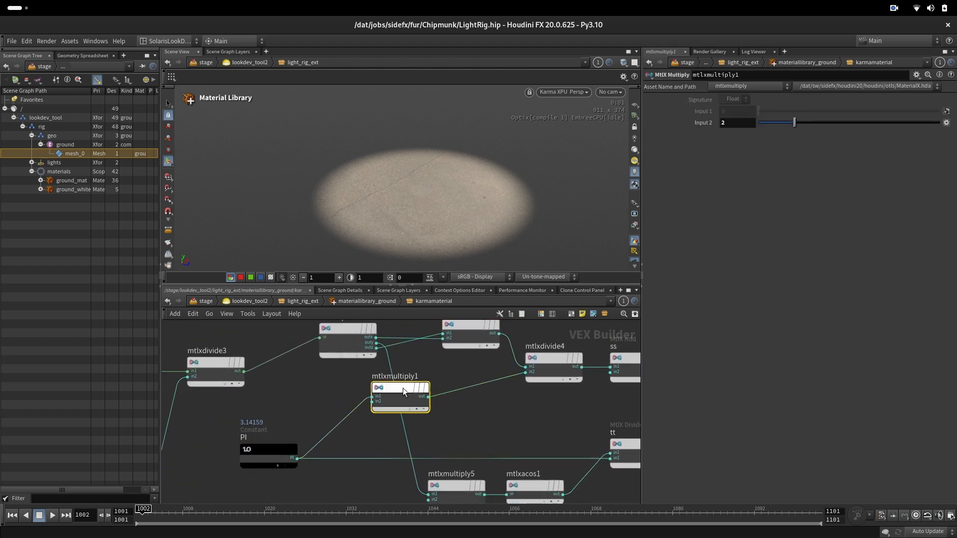
left_click_drag(400, 397, 439, 397)
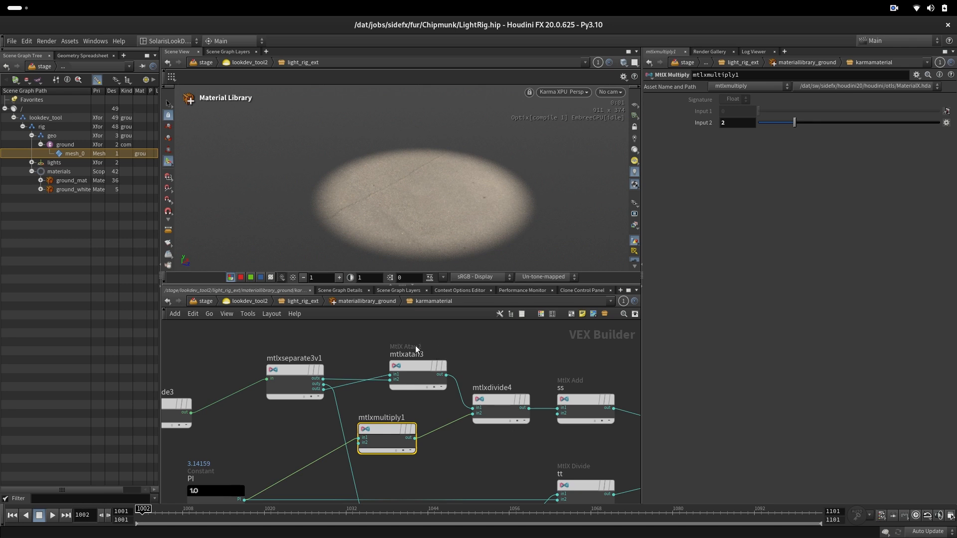
mouse_move(499, 370)
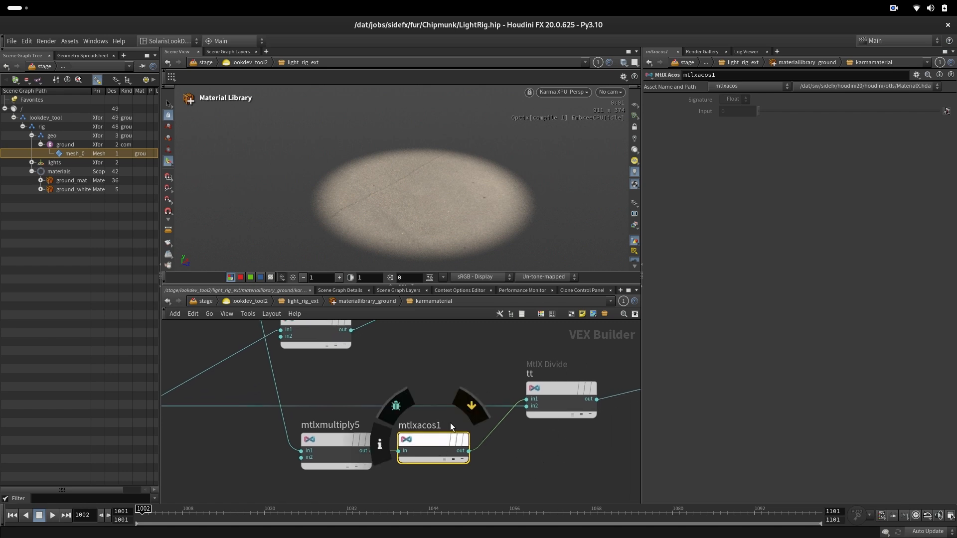
left_click(560, 388)
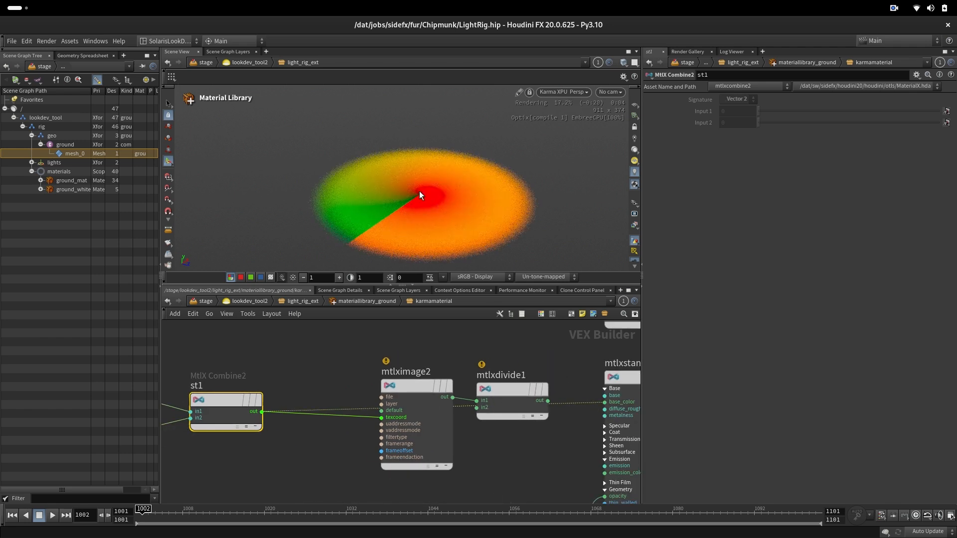
mouse_move(397, 227)
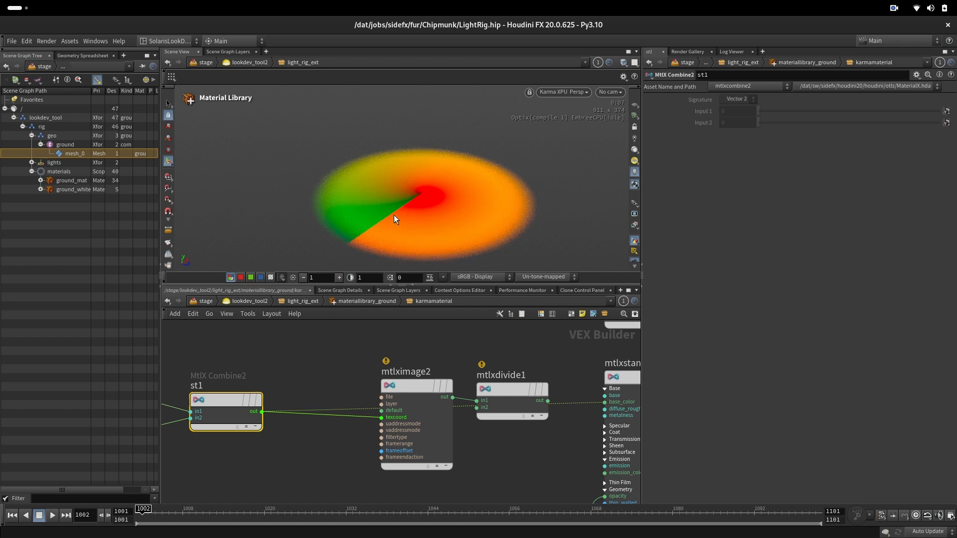
mouse_move(549, 256)
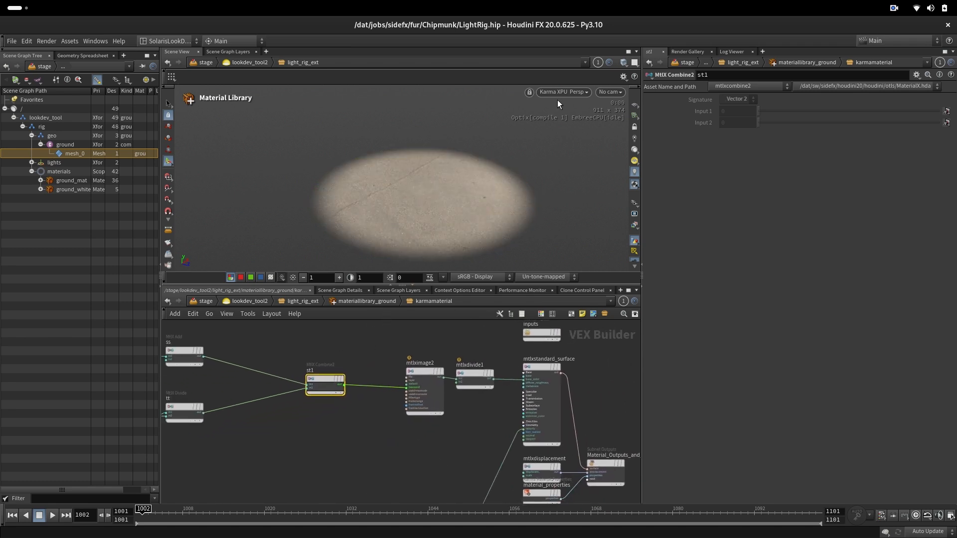
Step: Switch the viewport renderer to preview the edge-fade ramp as a white disc
left_click(562, 92)
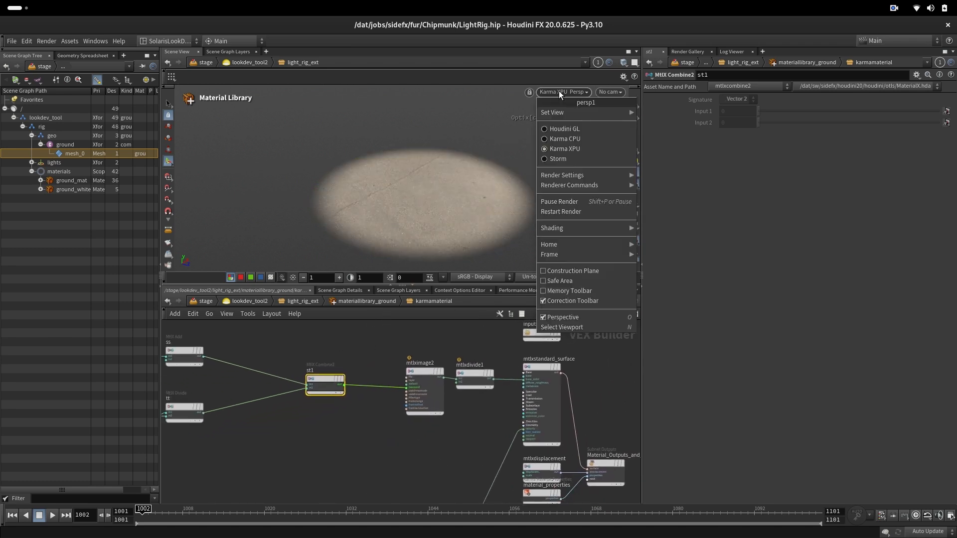
left_click(563, 139)
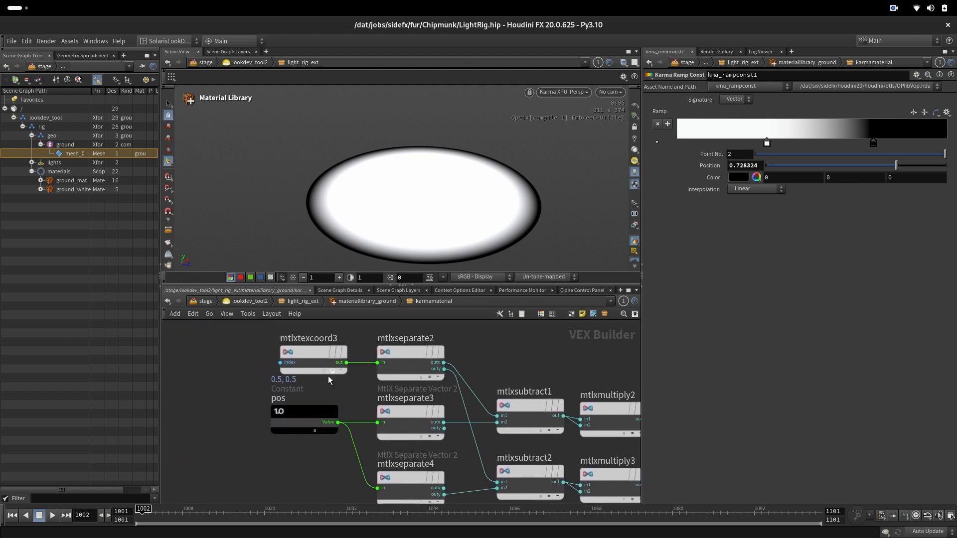
Step: Inspect the 0.5, 0.5 centre constant, texcoord node and distance network feeding the ramp
left_click(303, 427)
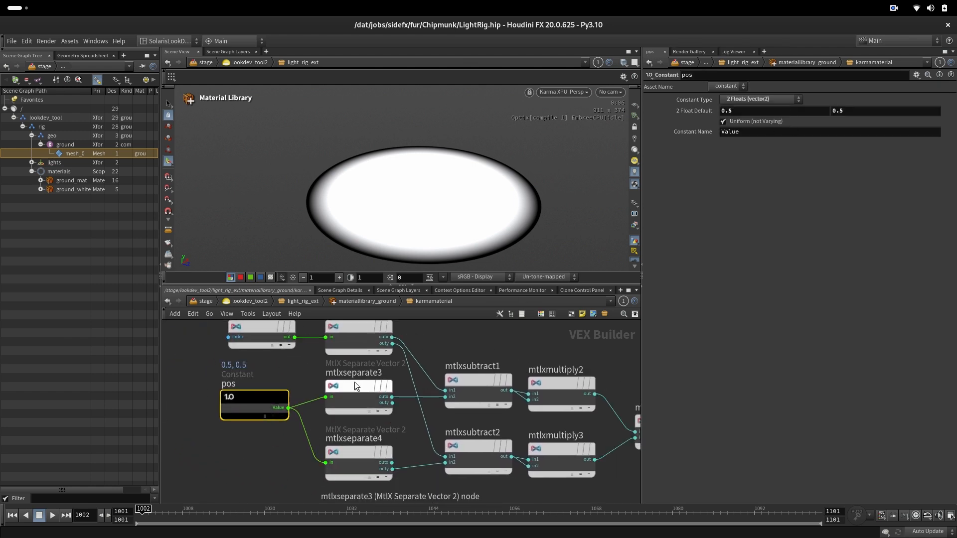
left_click(358, 461)
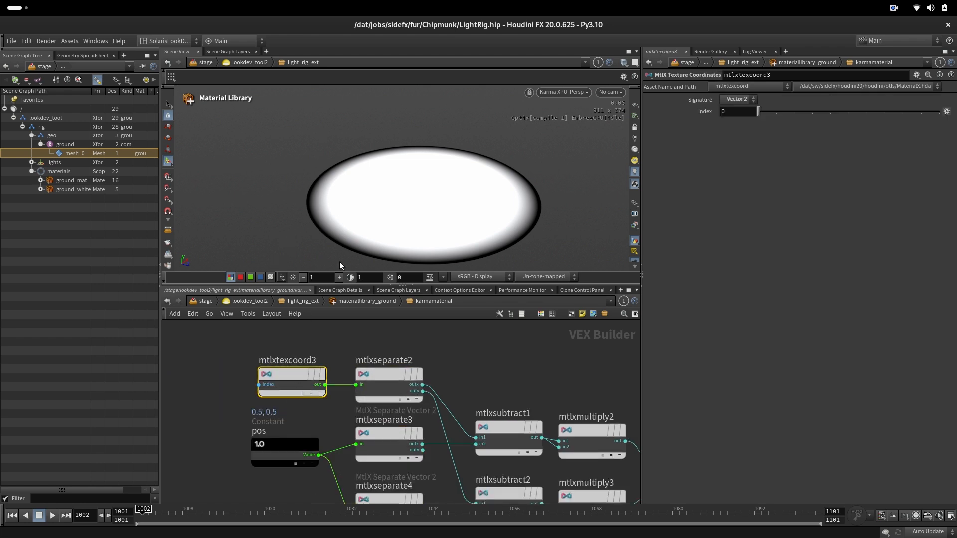
left_click(388, 373)
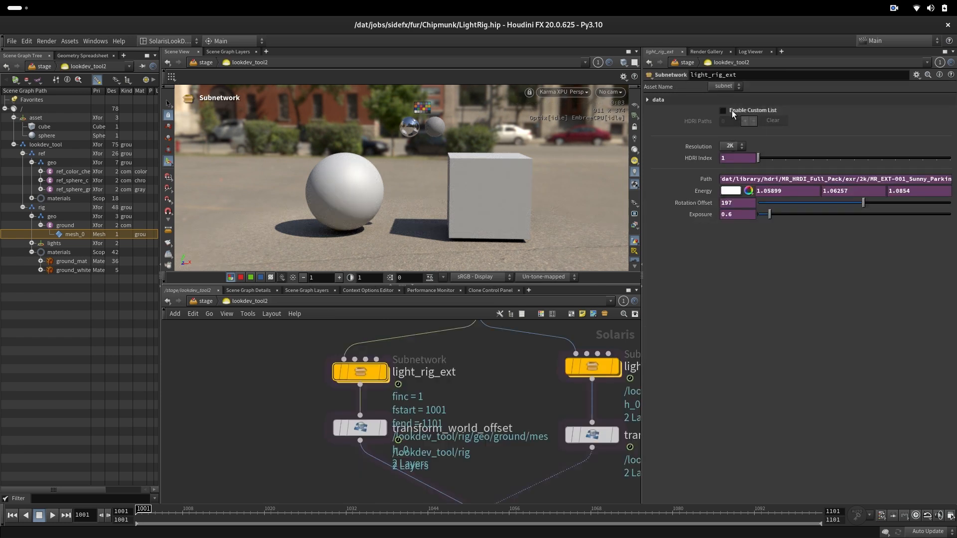
Step: Enable the custom HDRI list with SunTrees and DowntownOvercast and scrub frames to preview them
left_click(724, 110)
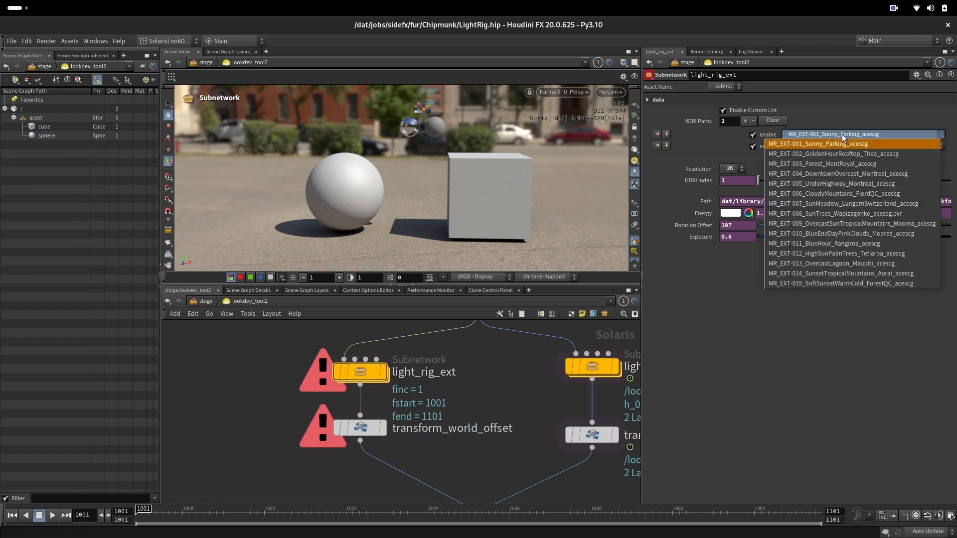
mouse_move(842, 153)
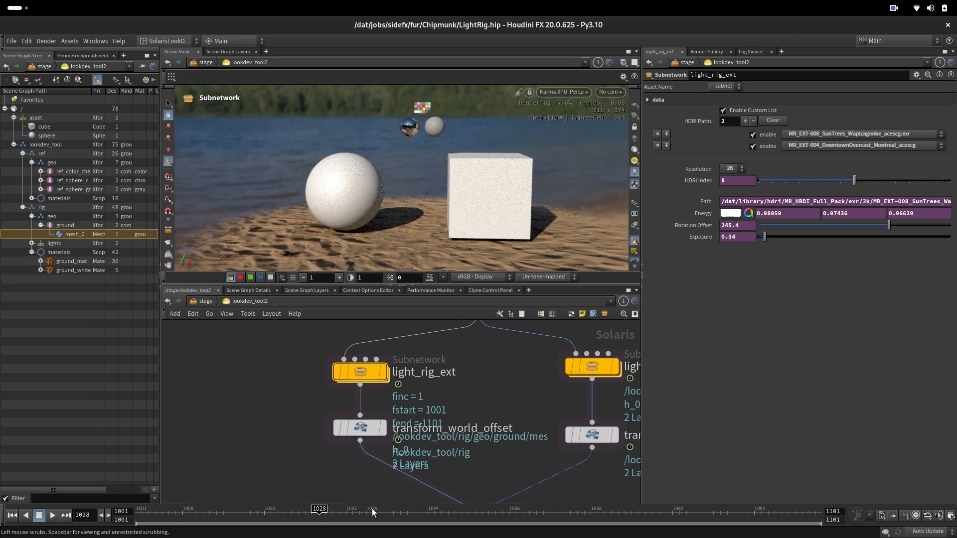
left_click_drag(319, 509, 476, 508)
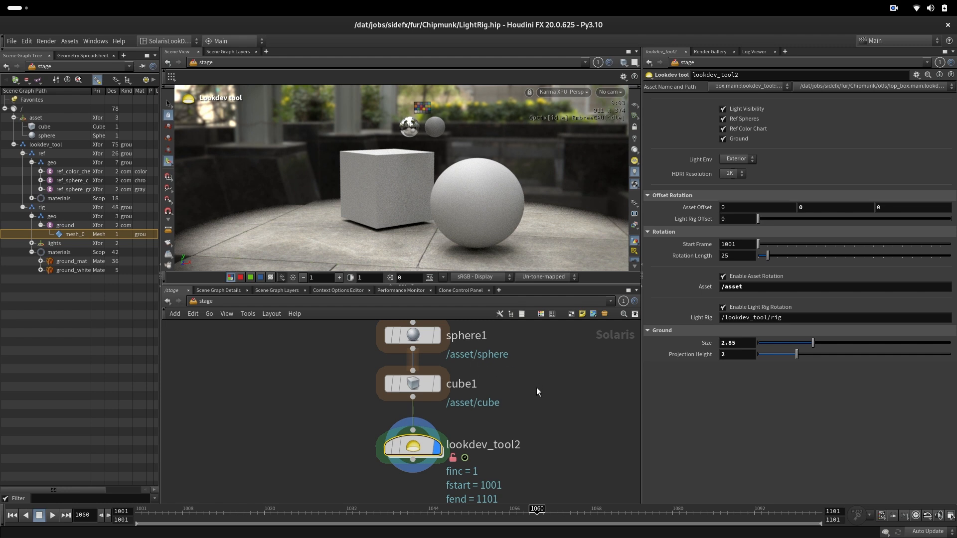
mouse_move(542, 377)
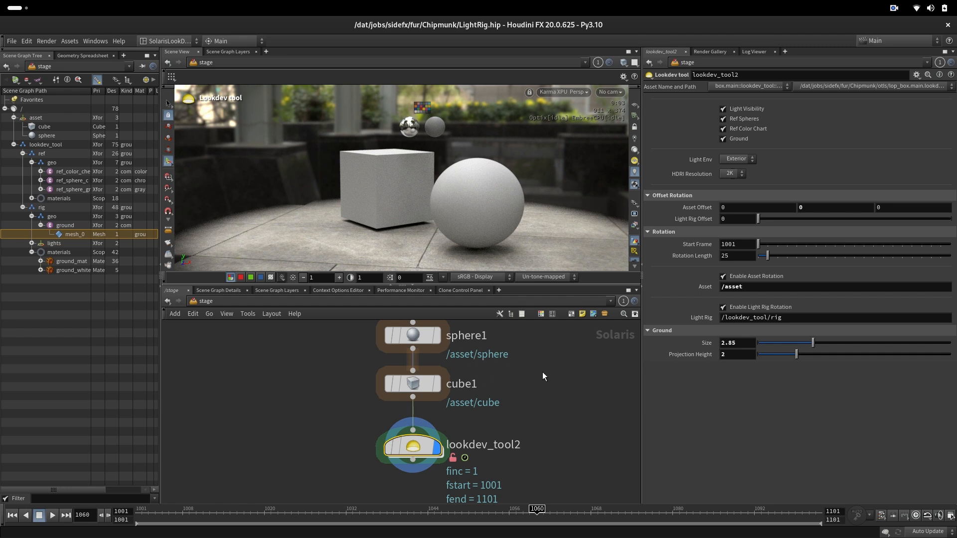